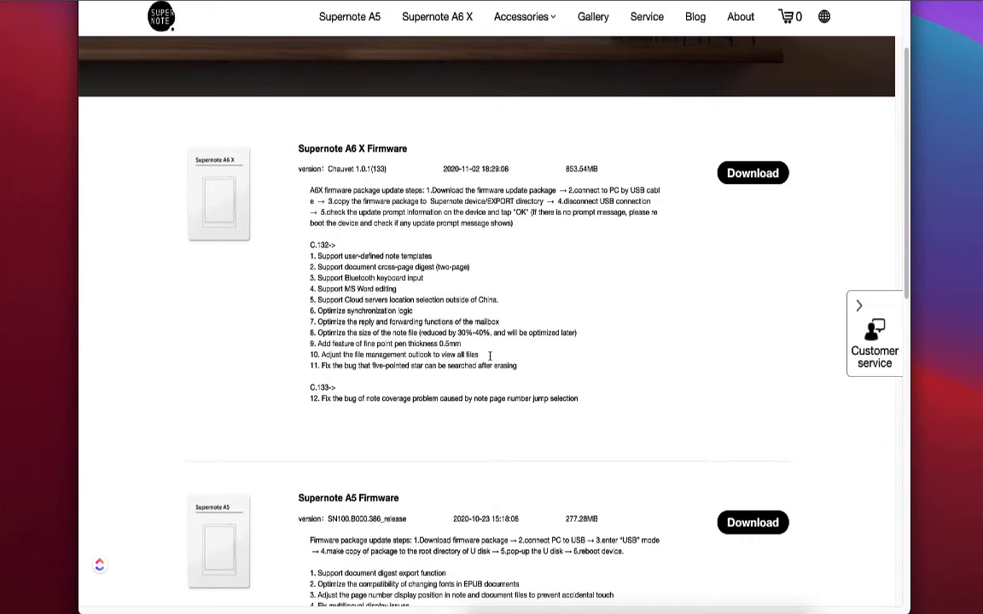
{"action": "mouse_move", "coordinate": [533, 242]}
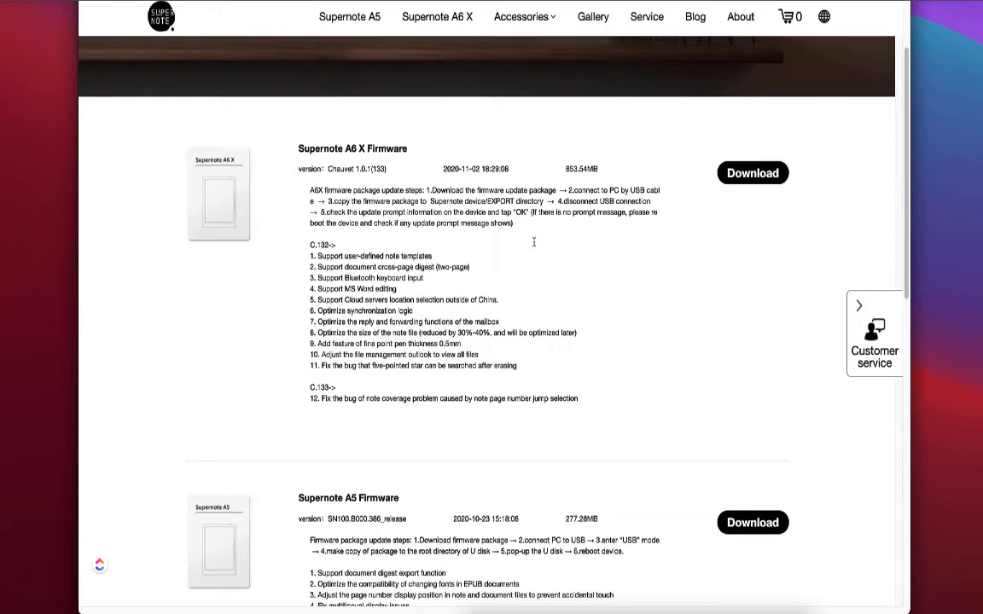
{"action": "mouse_move", "coordinate": [328, 154]}
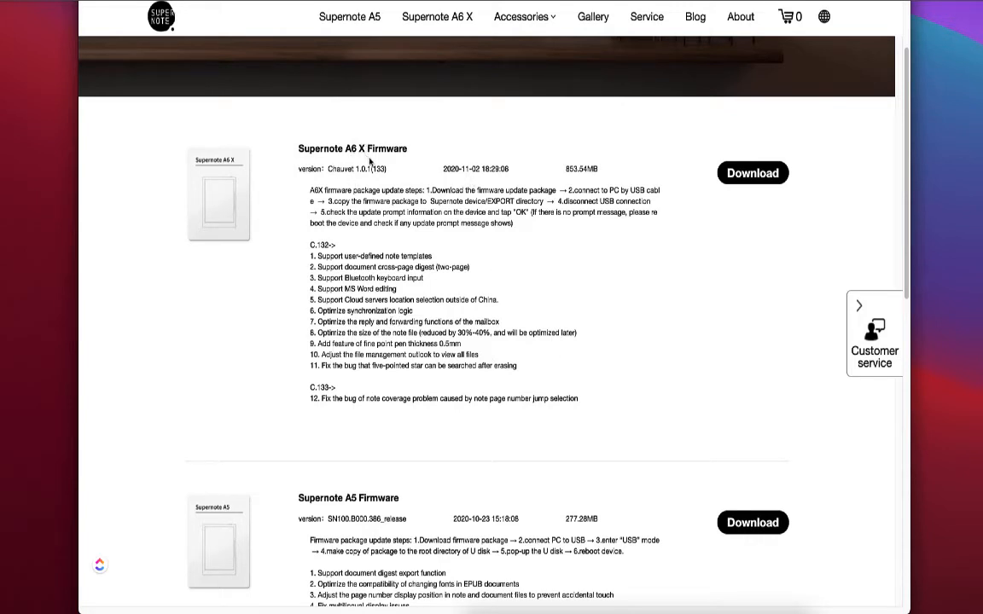
{"action": "mouse_move", "coordinate": [385, 302]}
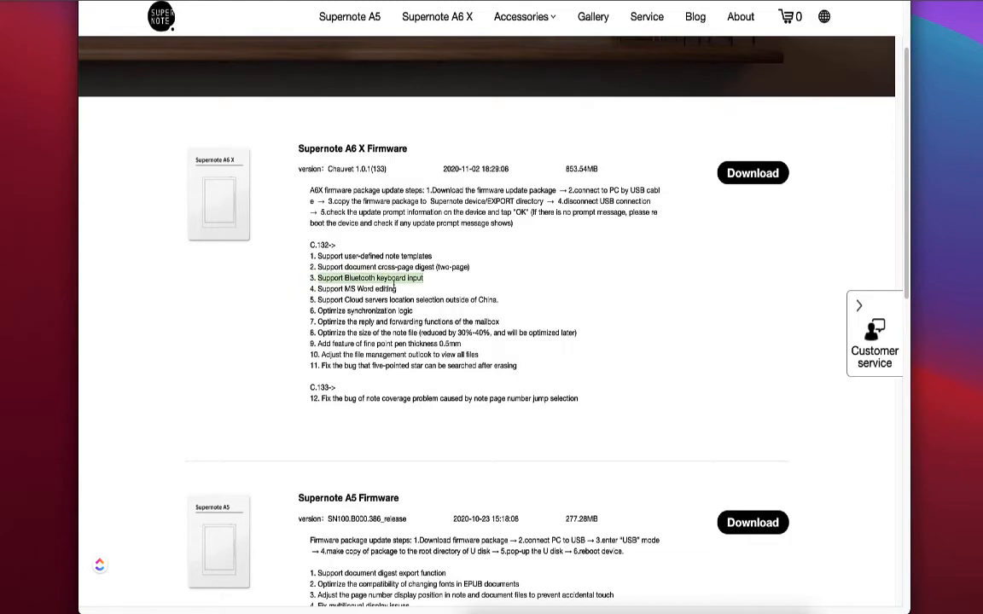
{"action": "mouse_move", "coordinate": [395, 286]}
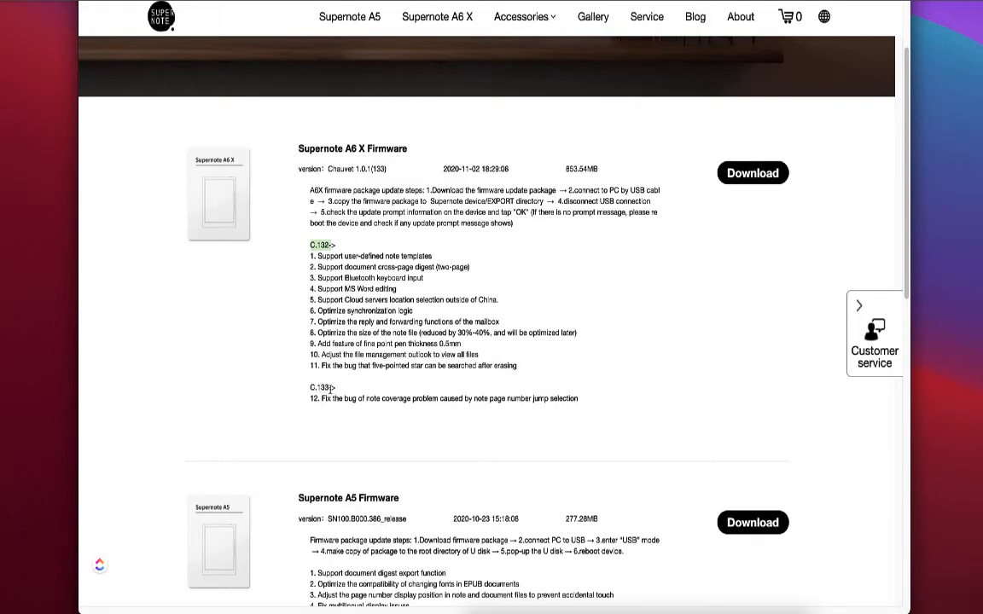
{"action": "mouse_move", "coordinate": [350, 410]}
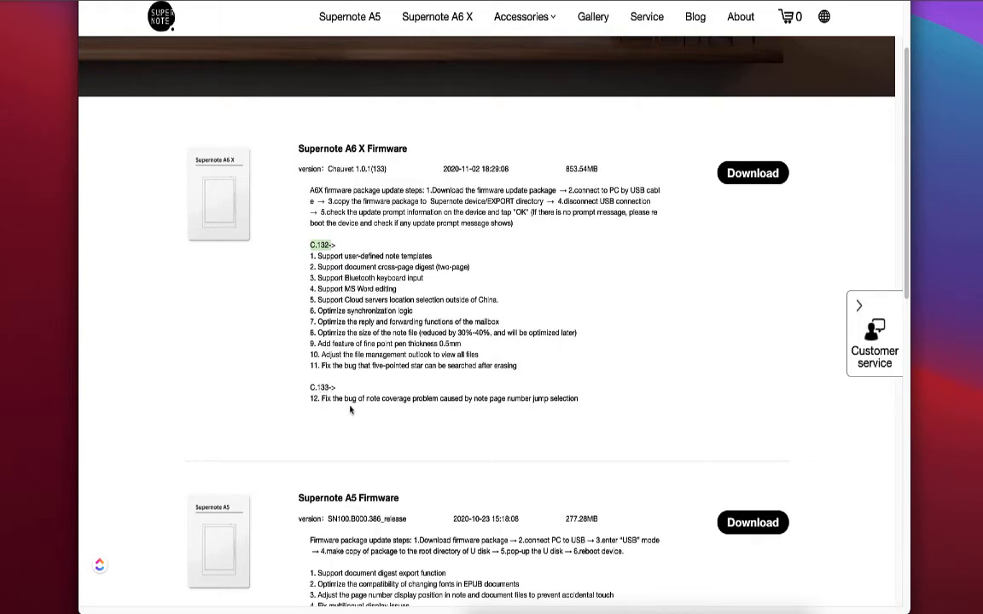
{"action": "mouse_move", "coordinate": [370, 410]}
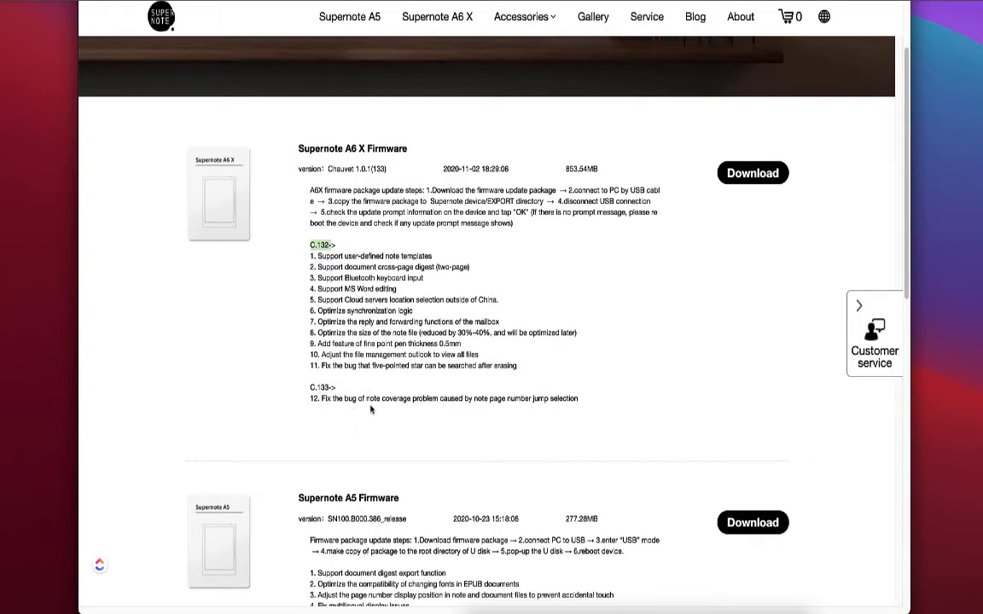
{"action": "mouse_move", "coordinate": [467, 401]}
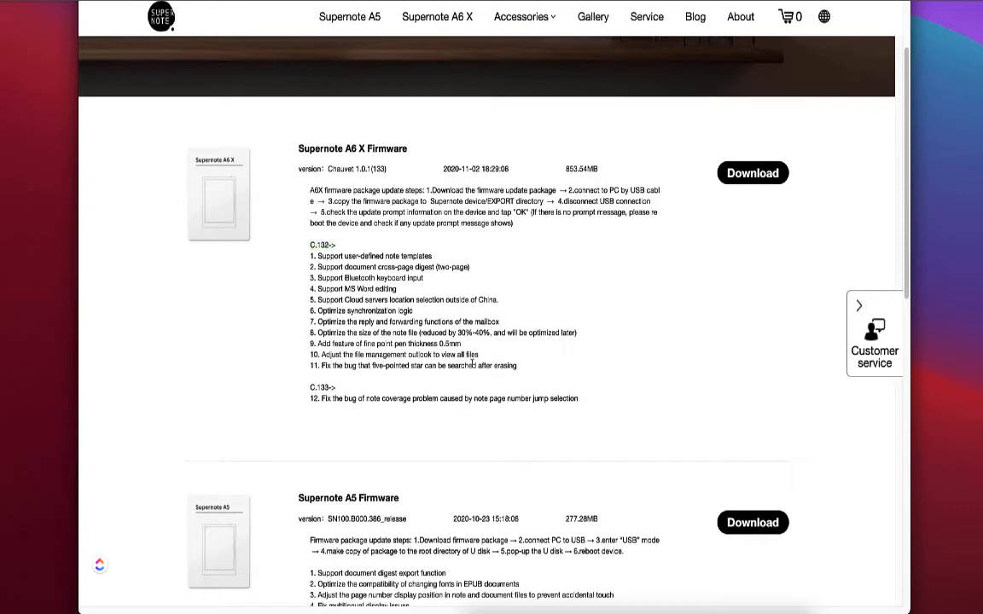
{"action": "mouse_move", "coordinate": [425, 391]}
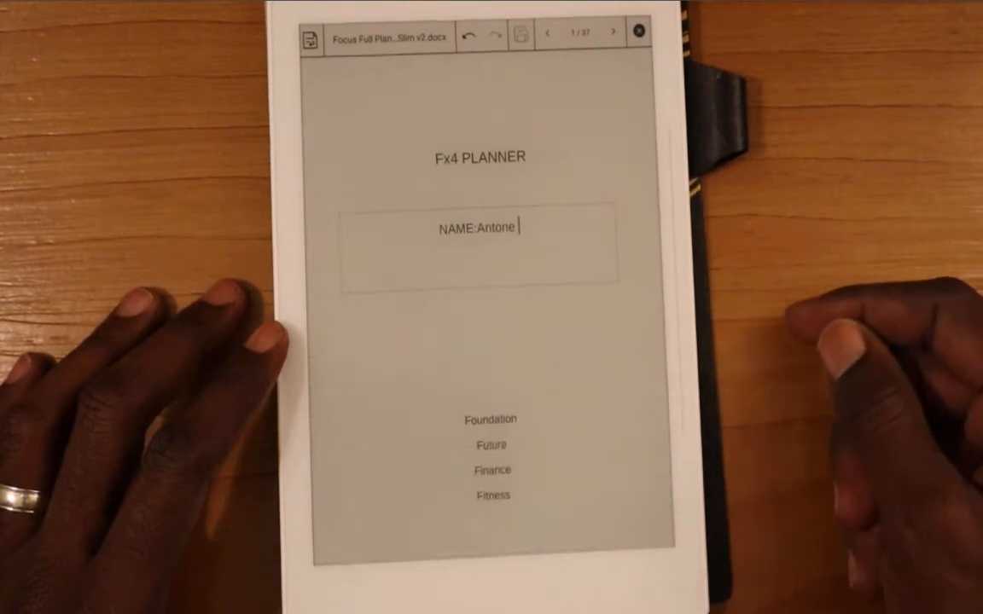
- Close the Focus Full Planner document and return to the Document folder's file list
{"action": "left_click", "coordinate": [639, 31]}
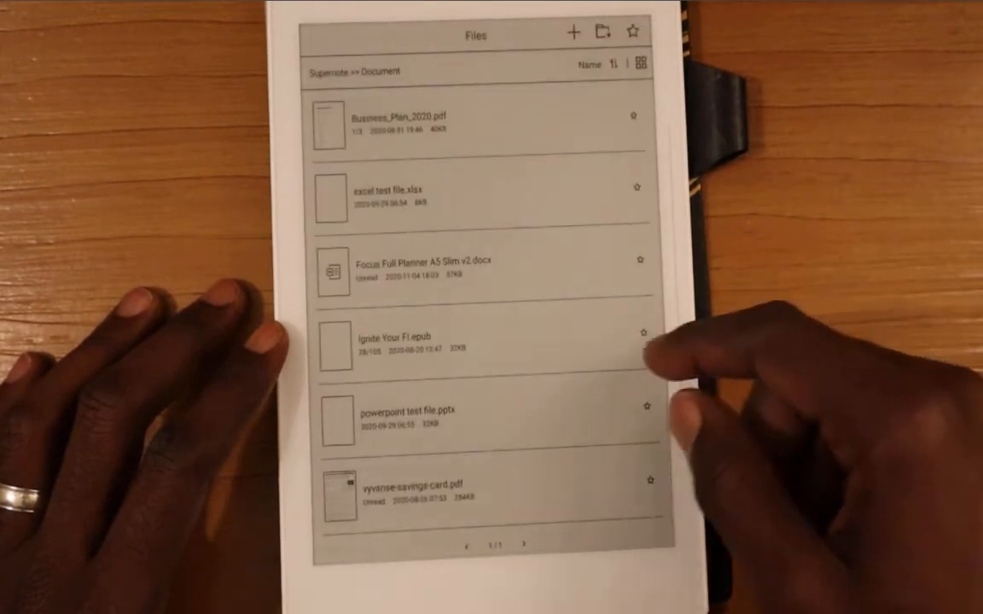
{"action": "left_click", "coordinate": [418, 261]}
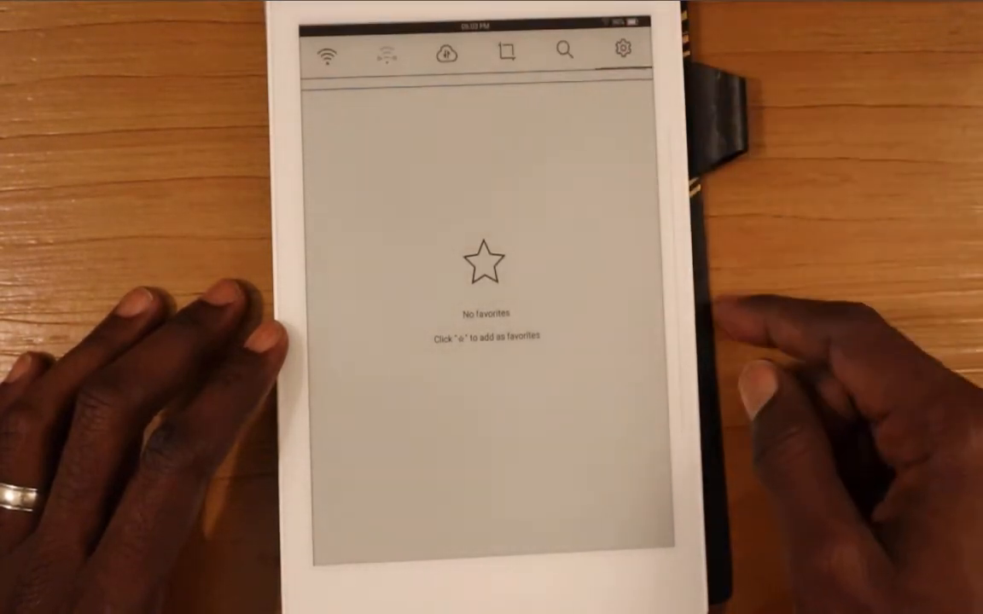
- Check the firmware version under System, then turn Bluetooth on and select the MX Keys keyboard
{"action": "left_click", "coordinate": [622, 51]}
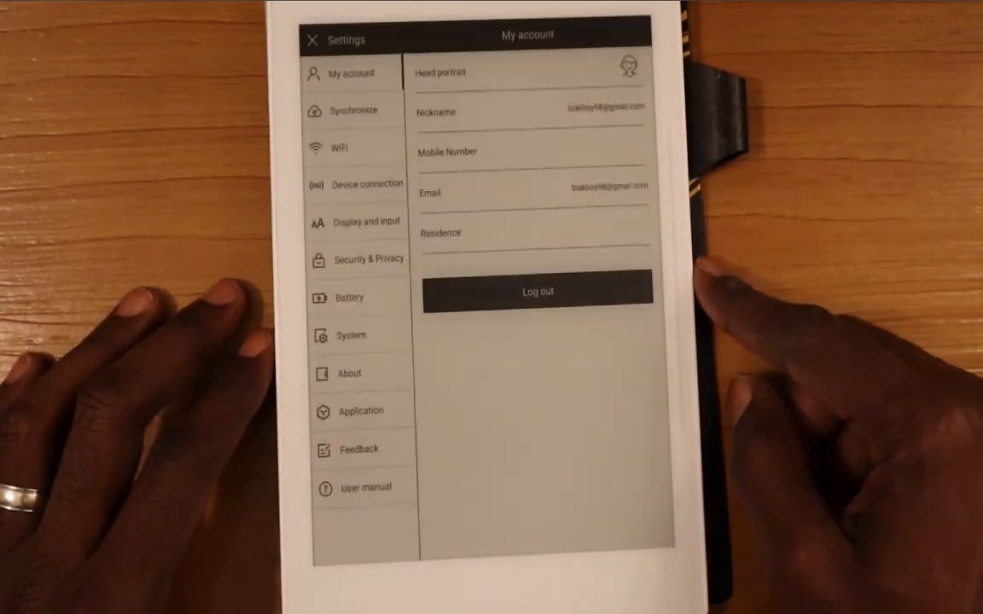
{"action": "left_click", "coordinate": [350, 335]}
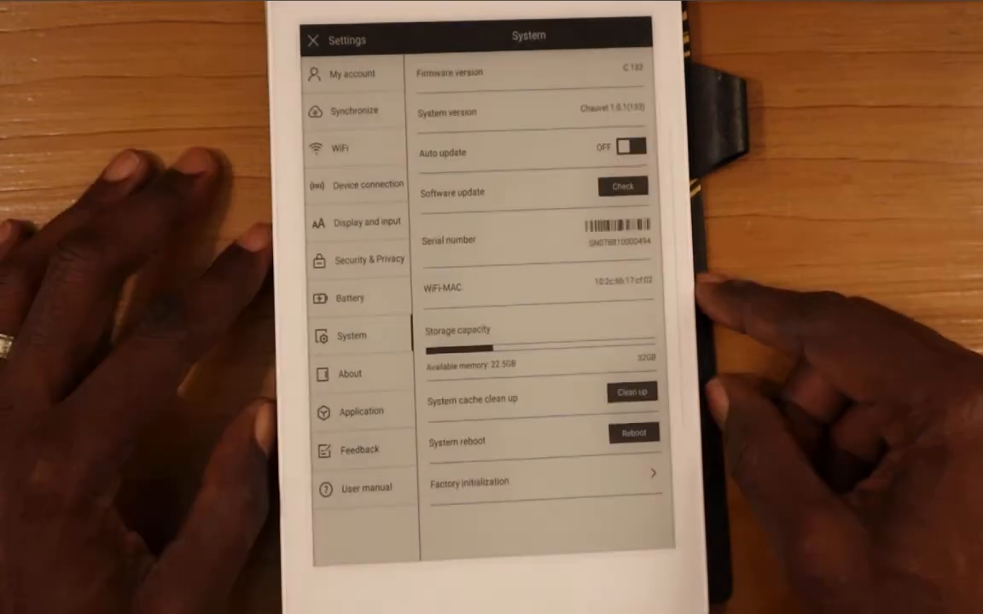
{"action": "mouse_move", "coordinate": [811, 342]}
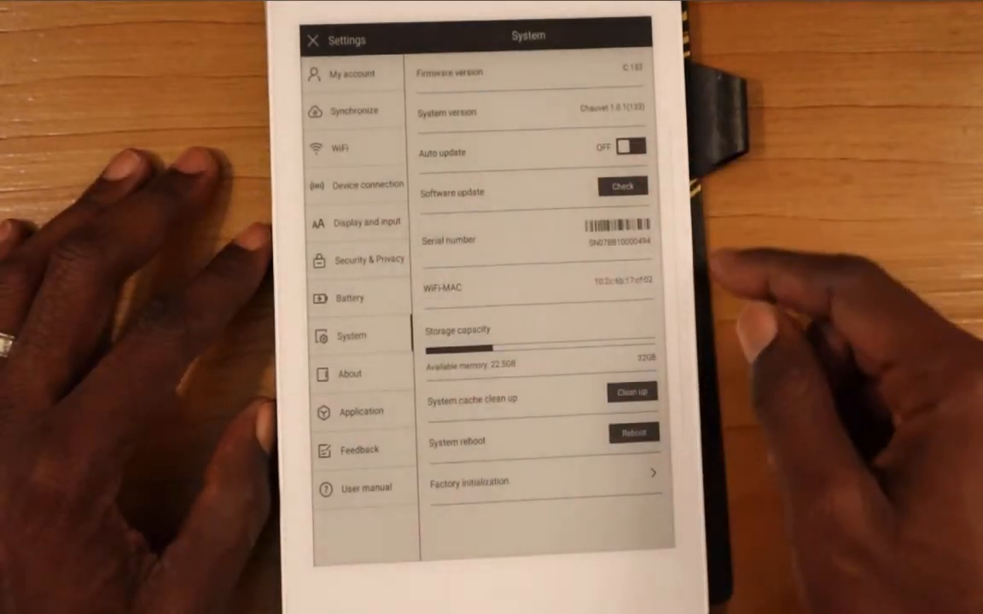
{"action": "left_click", "coordinate": [366, 184]}
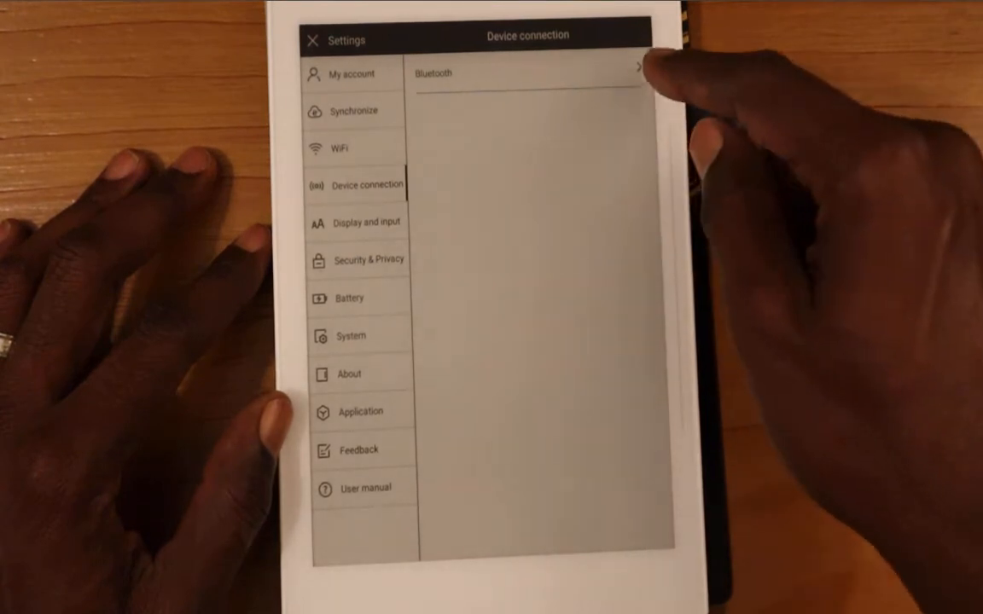
{"action": "left_click", "coordinate": [525, 74]}
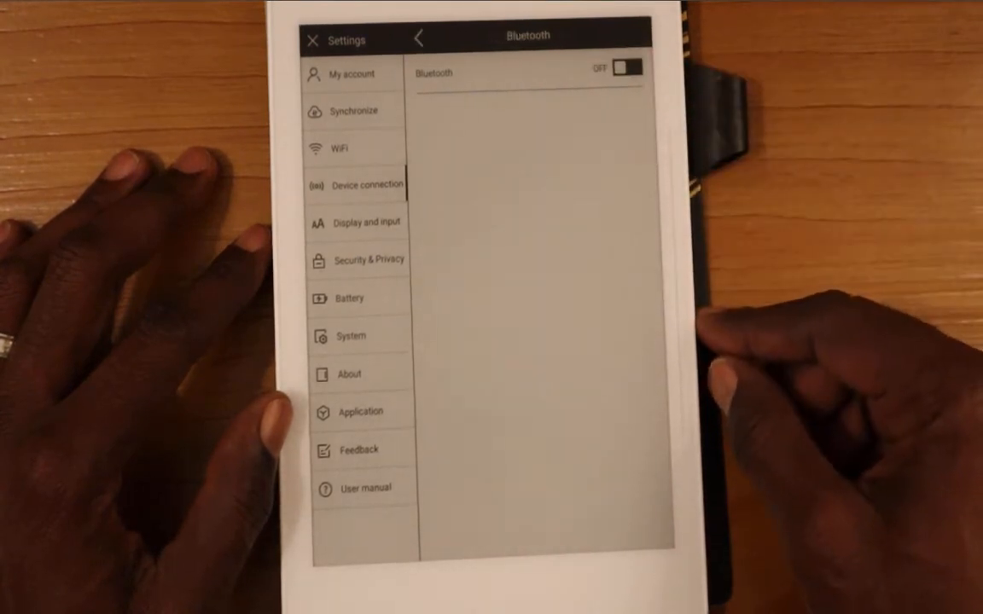
{"action": "left_click", "coordinate": [627, 68]}
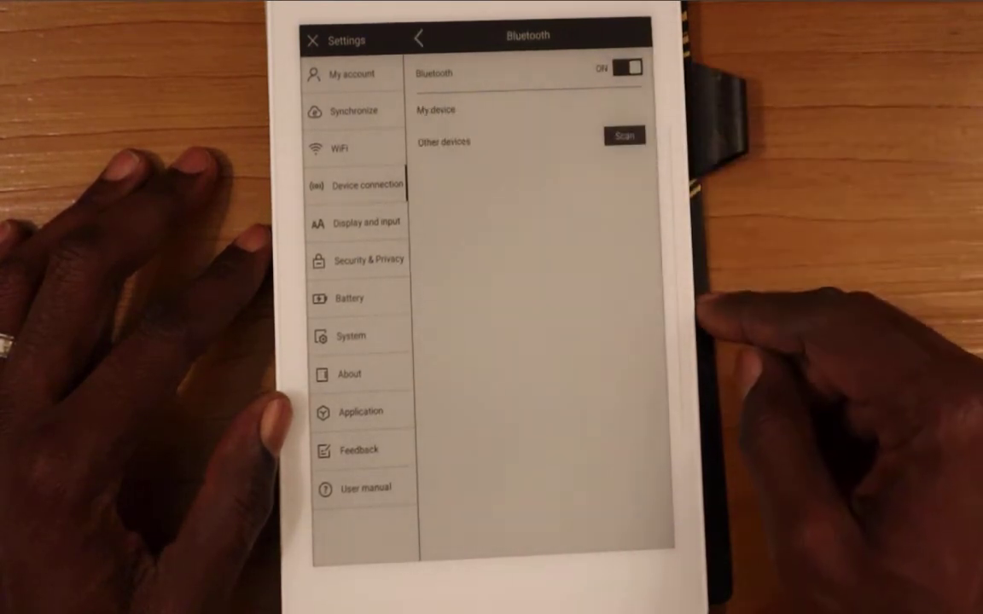
{"action": "left_click", "coordinate": [623, 136]}
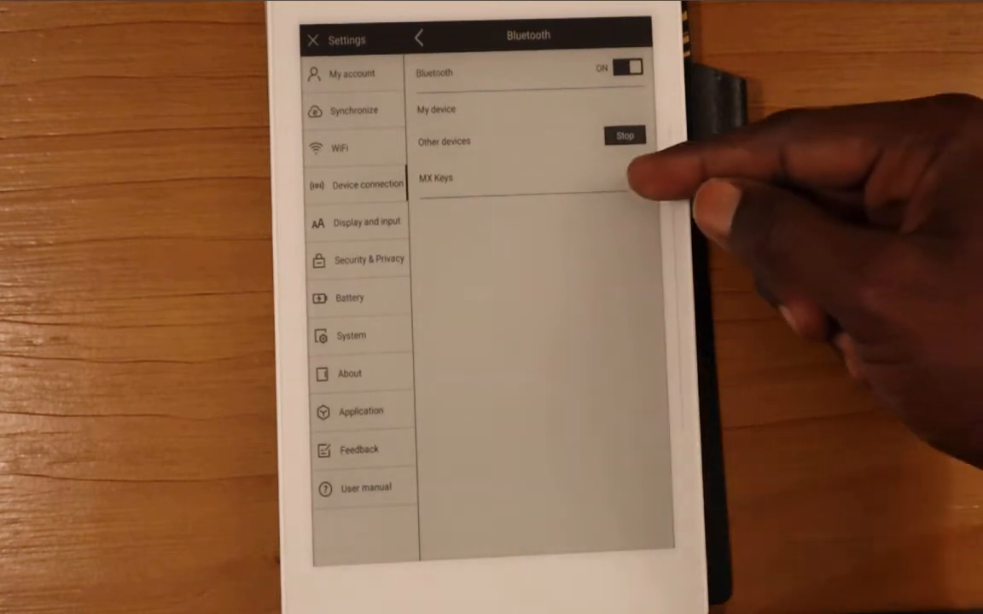
{"action": "left_click", "coordinate": [625, 135]}
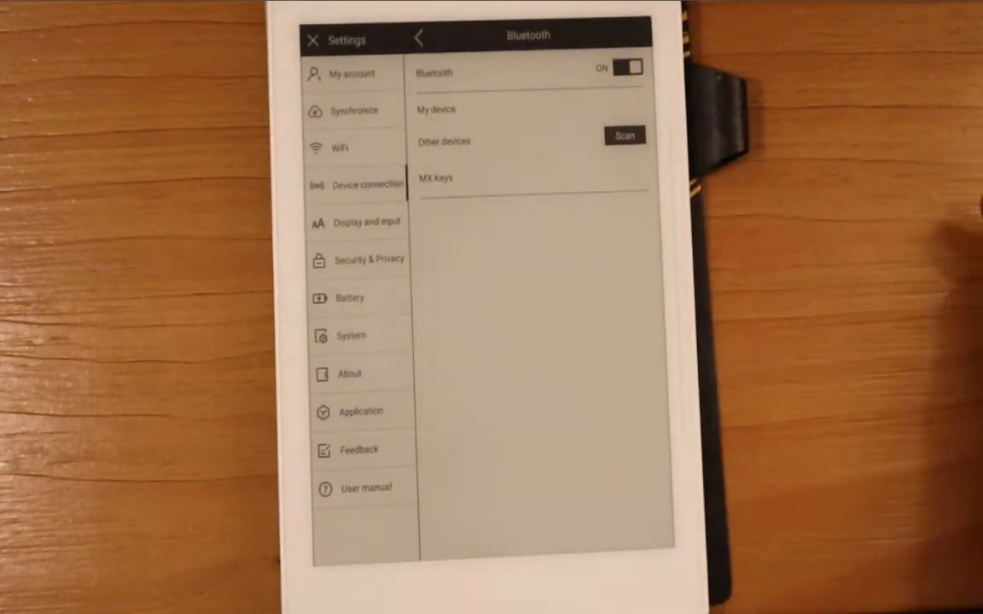
{"action": "left_click", "coordinate": [435, 178]}
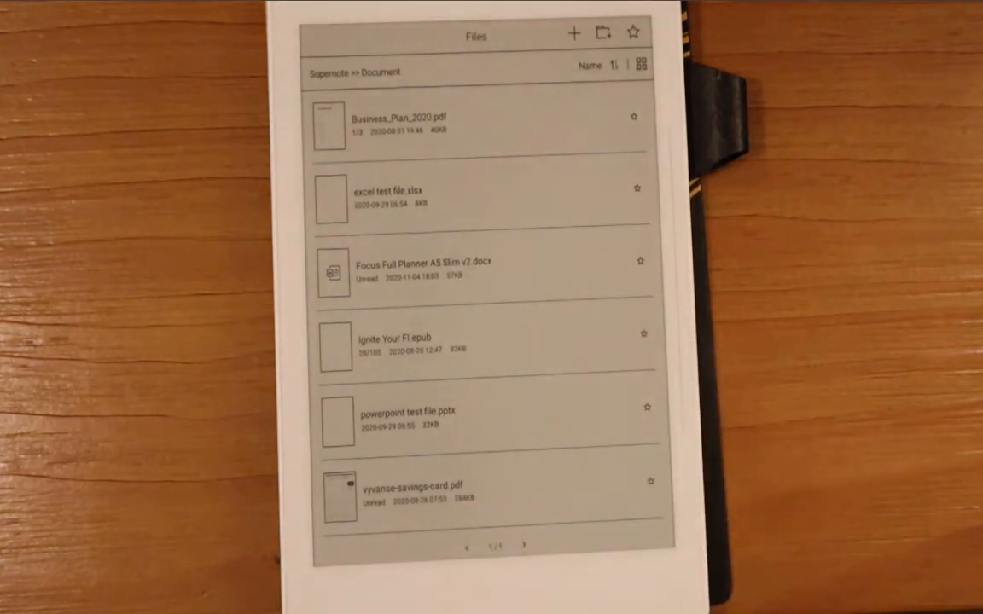
- Reopen Focus Full Planner A5 Slim v2.docx and edit its NAME field with the keyboard
{"action": "left_click", "coordinate": [424, 261]}
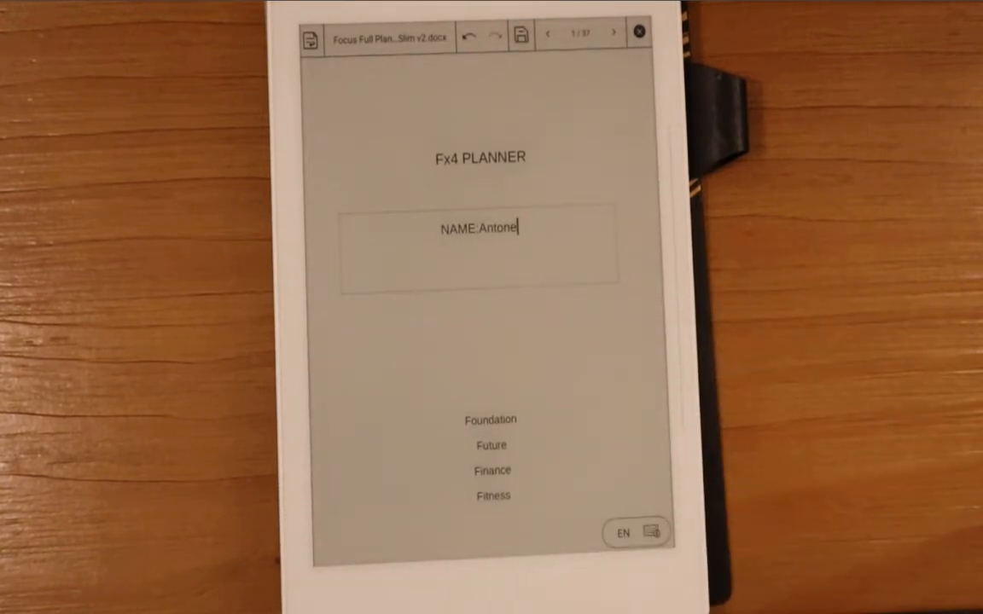
{"action": "key", "text": "BackSpace"}
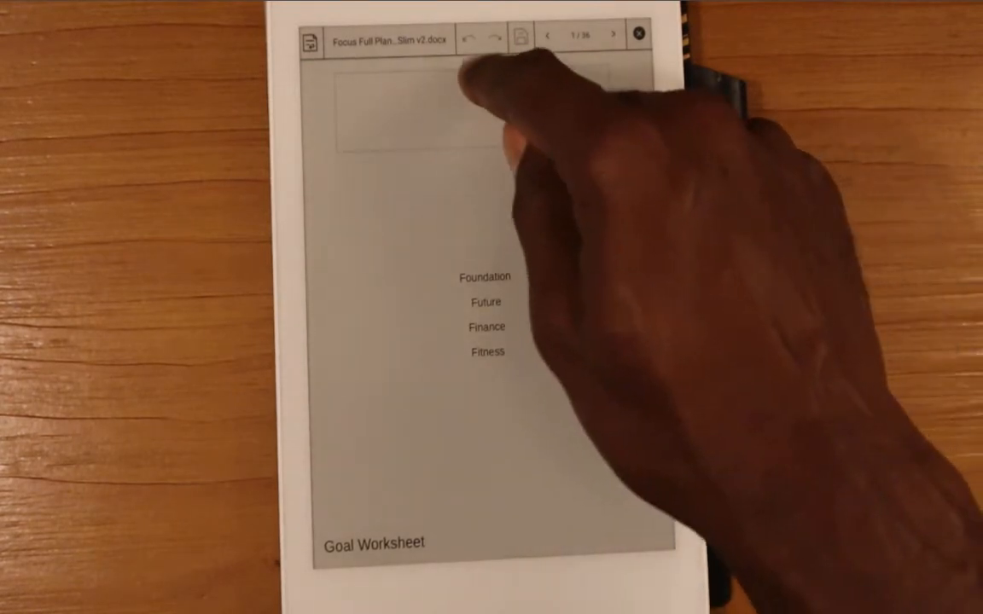
- Enter 'ww' in the text field at the top of the Goal Worksheet page
{"action": "left_click", "coordinate": [473, 109]}
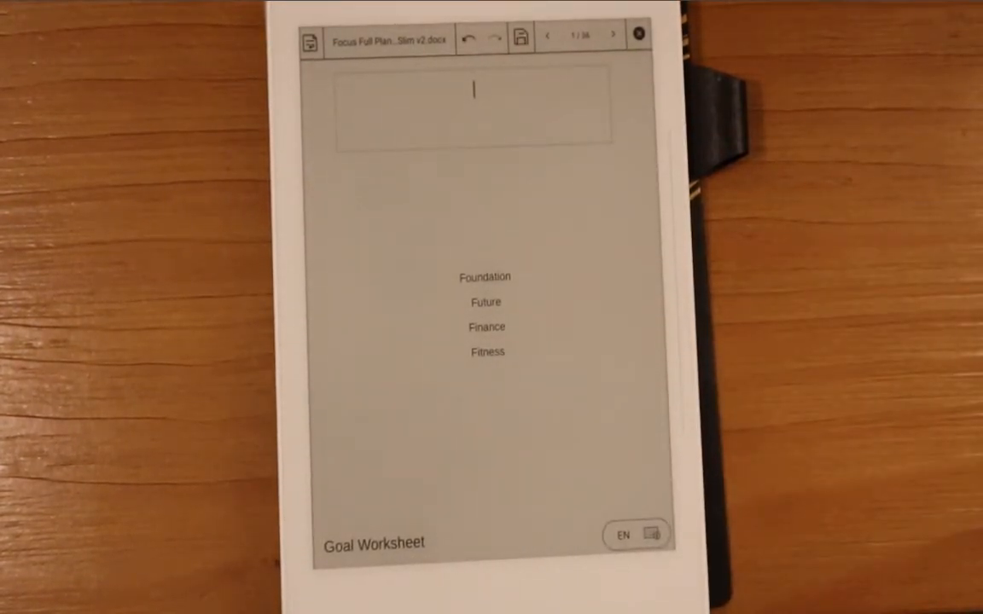
{"action": "type", "text": "w"}
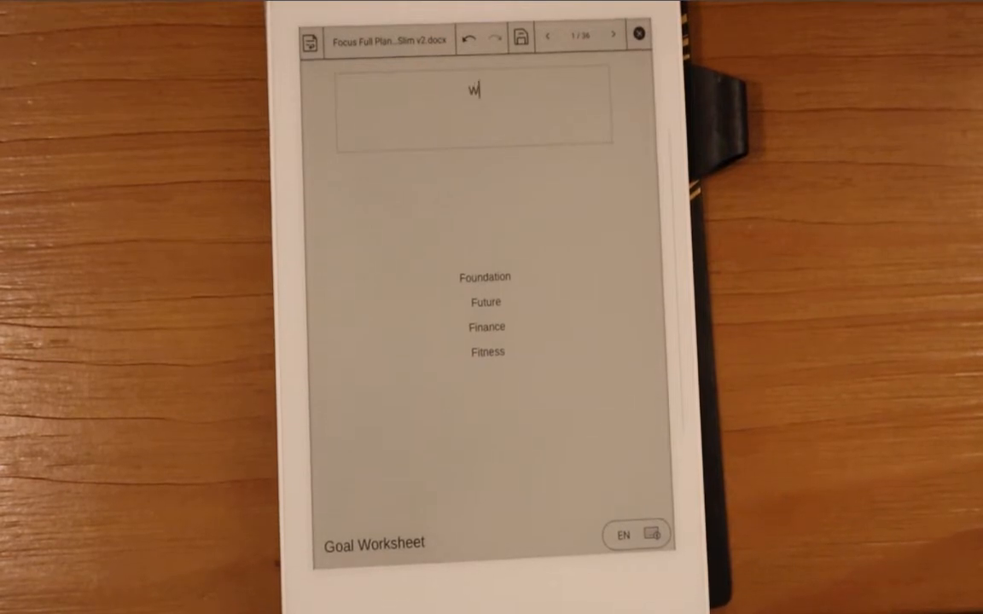
{"action": "type", "text": "w"}
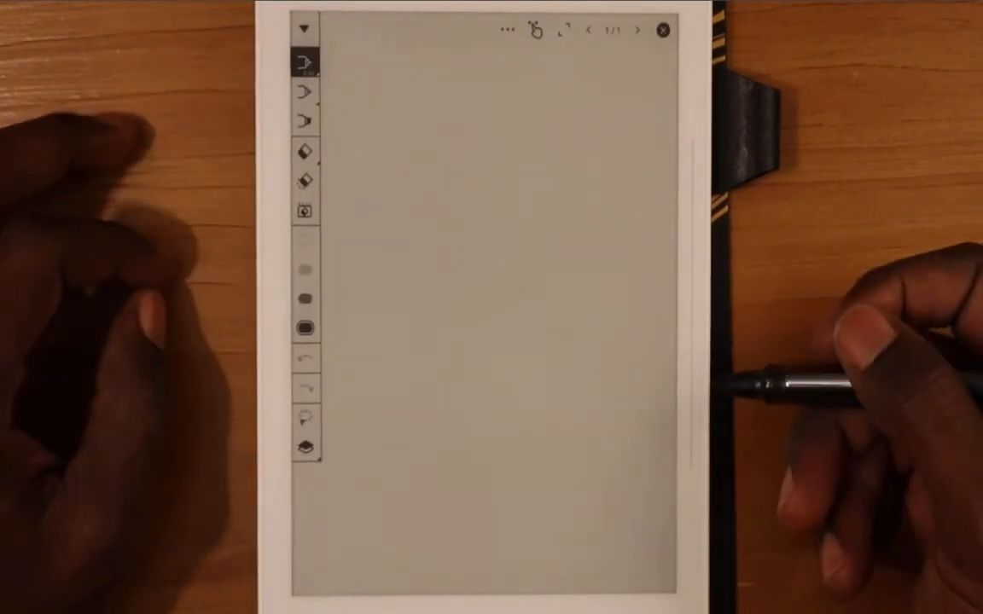
- Draw horizontal and vertical grid lines on the blank note page with the pen
{"action": "left_click", "coordinate": [304, 62]}
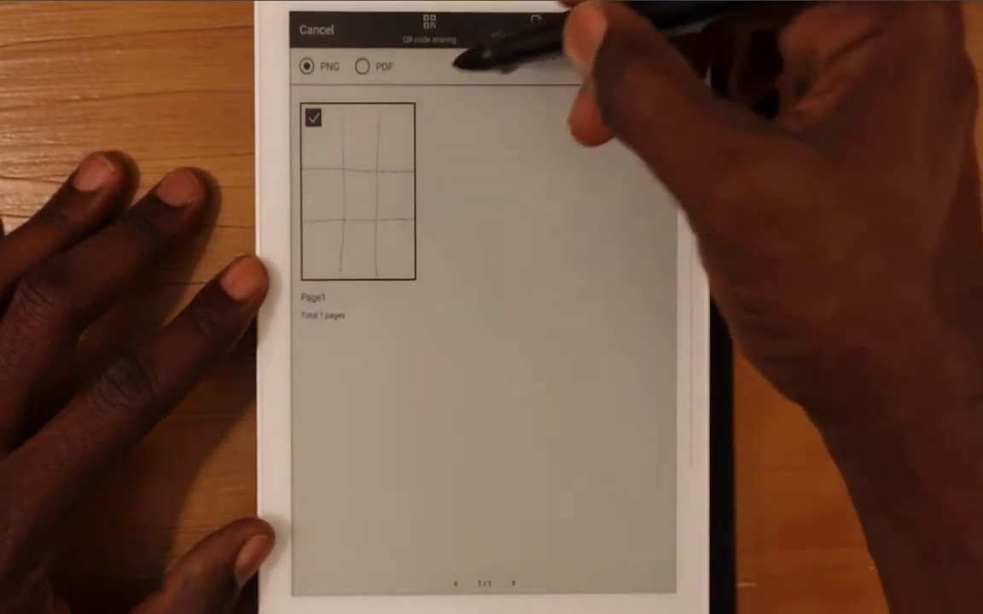
- Export the grid page as a PNG to Supernote/EXPORT and confirm the prompt
{"action": "left_click", "coordinate": [536, 26]}
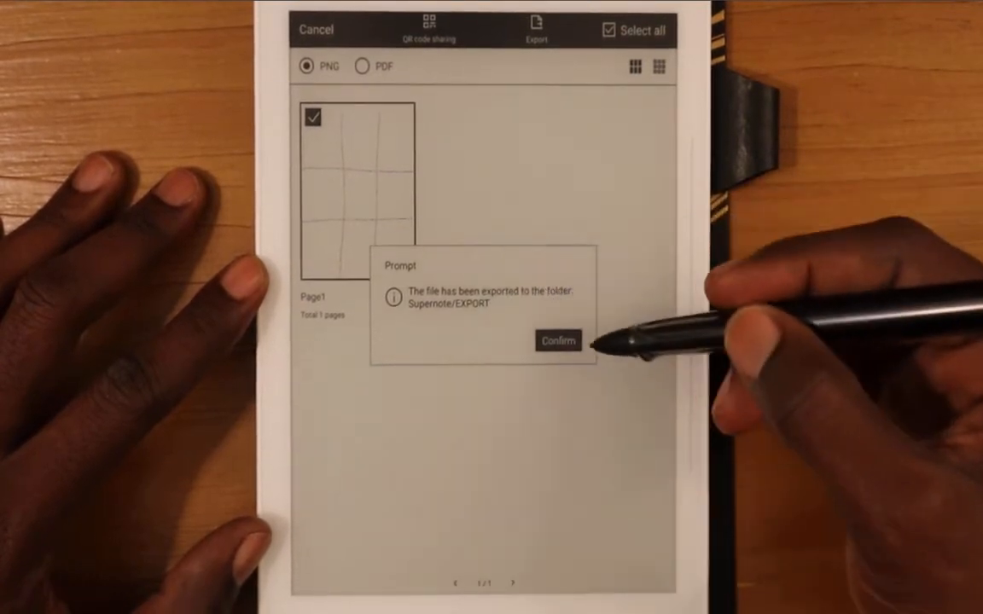
{"action": "left_click", "coordinate": [558, 339]}
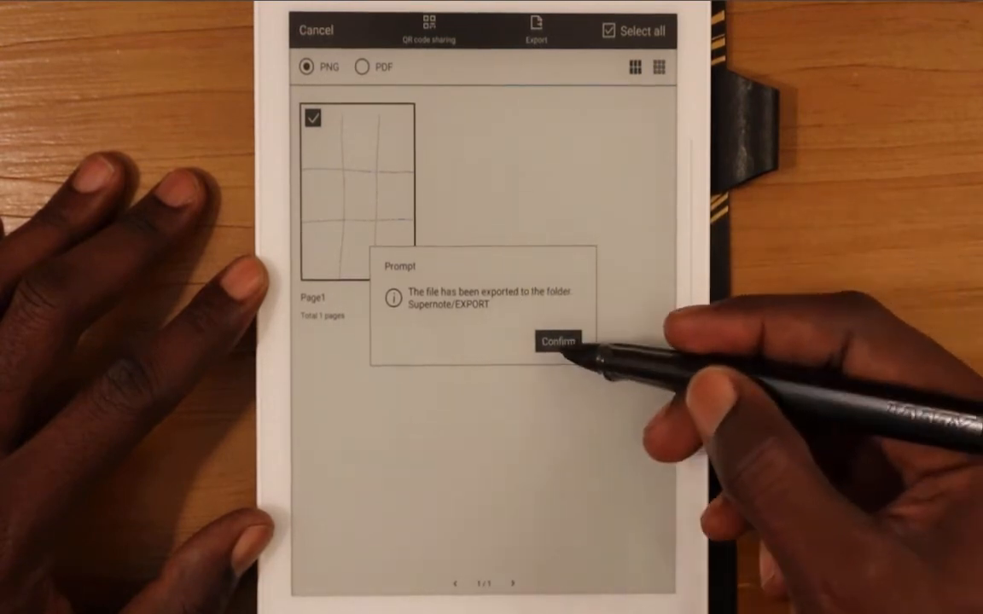
{"action": "left_click", "coordinate": [558, 341]}
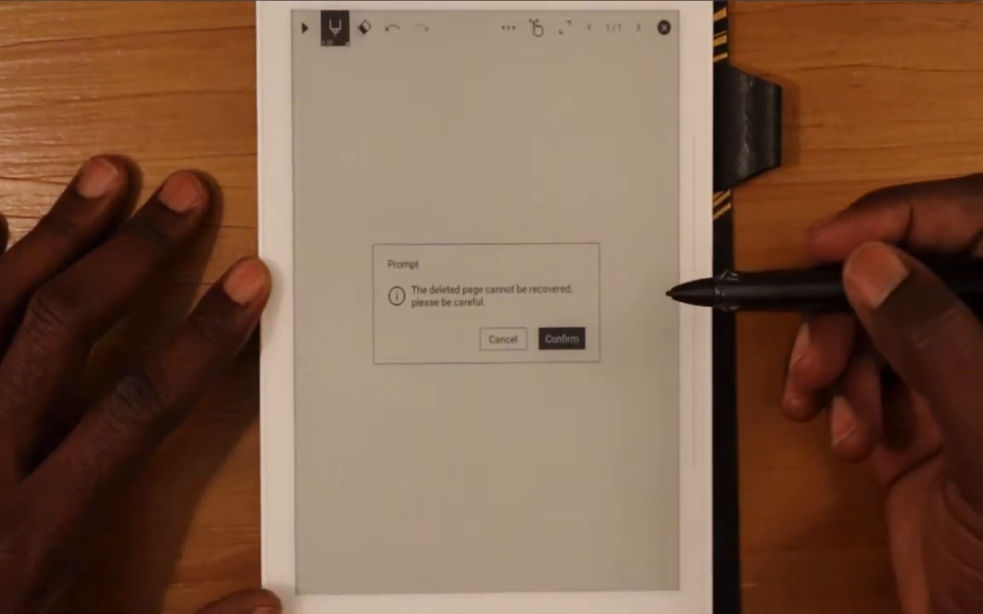
- Delete the grid page, then view the empty Customization tab in the template library
{"action": "left_click", "coordinate": [561, 339]}
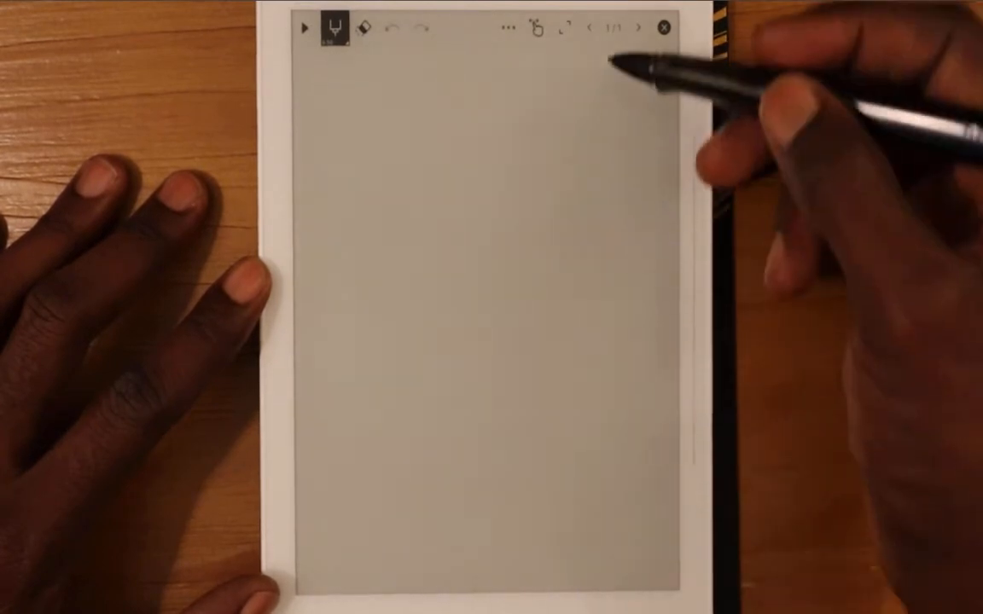
{"action": "left_click", "coordinate": [508, 28]}
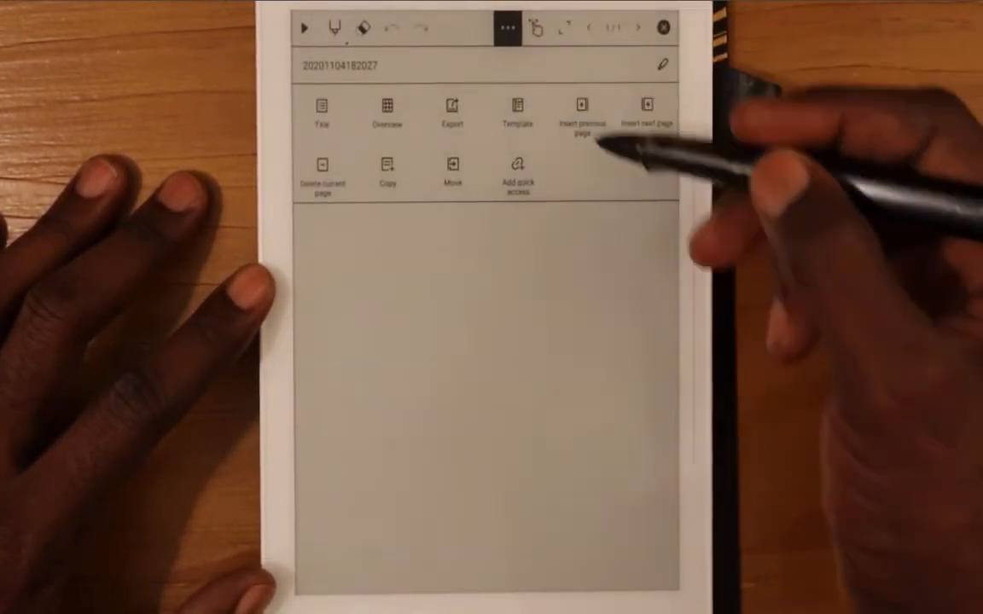
{"action": "left_click", "coordinate": [516, 110]}
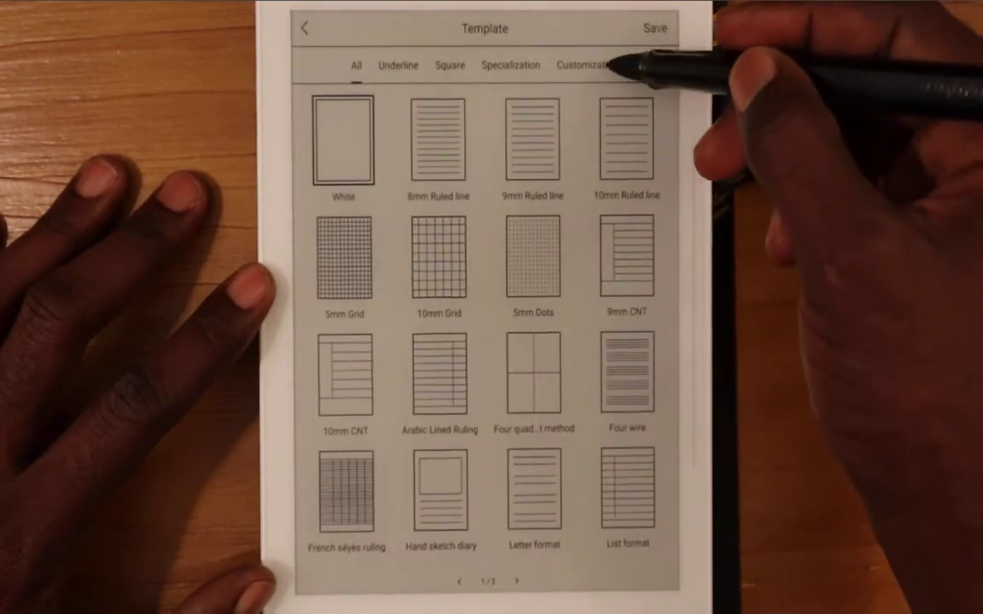
{"action": "left_click", "coordinate": [587, 64]}
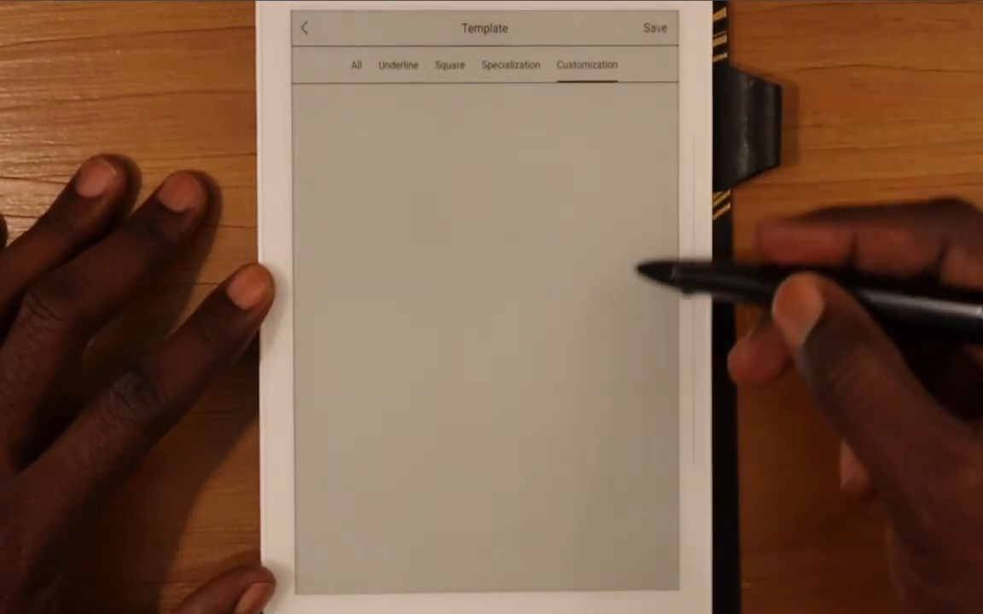
{"action": "mouse_move", "coordinate": [819, 324]}
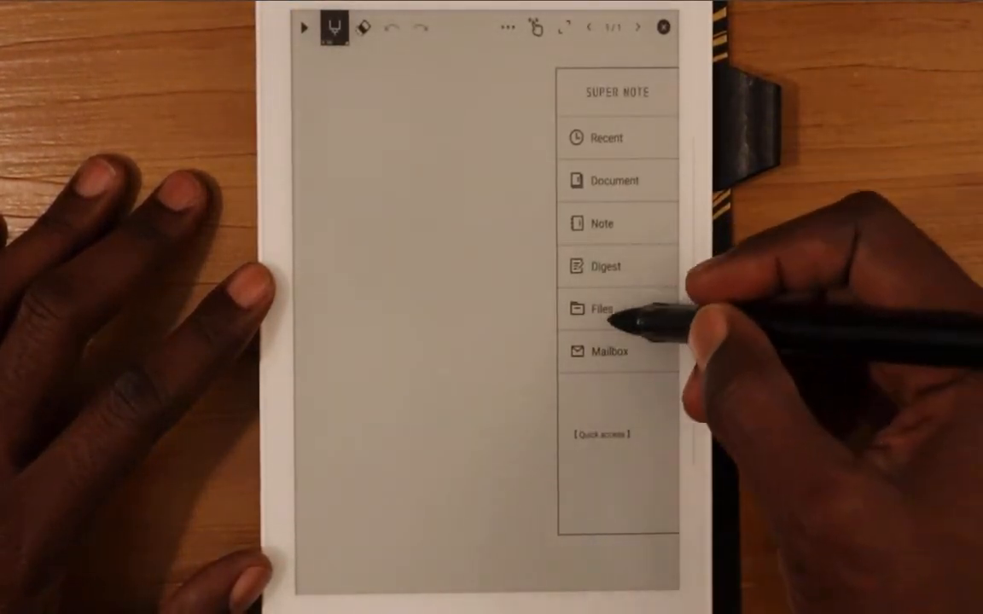
- Move the exported grid PNG from the EXPORT folder into MyStyle and confirm
{"action": "left_click", "coordinate": [601, 308]}
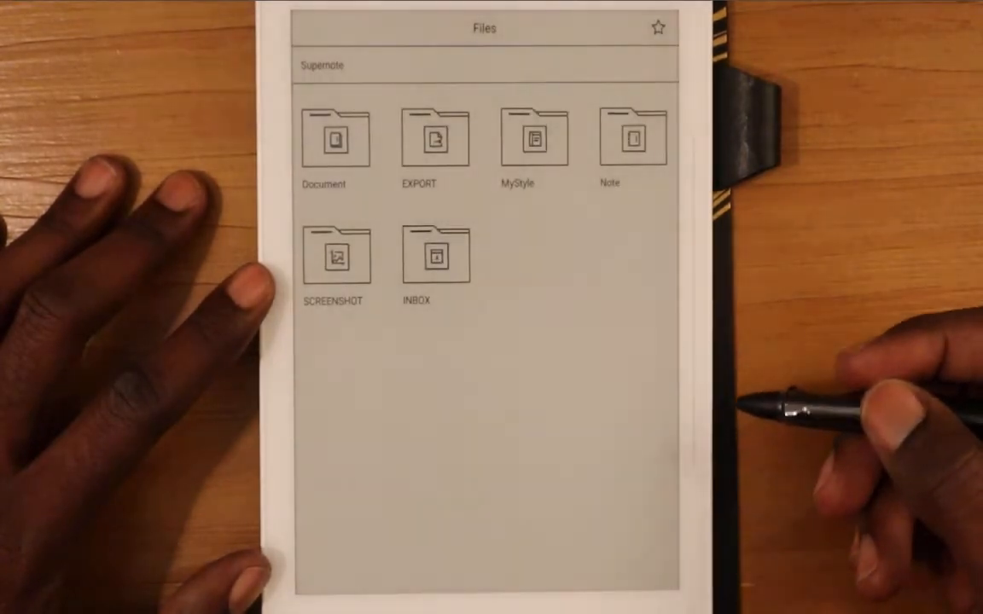
{"action": "left_click", "coordinate": [435, 137]}
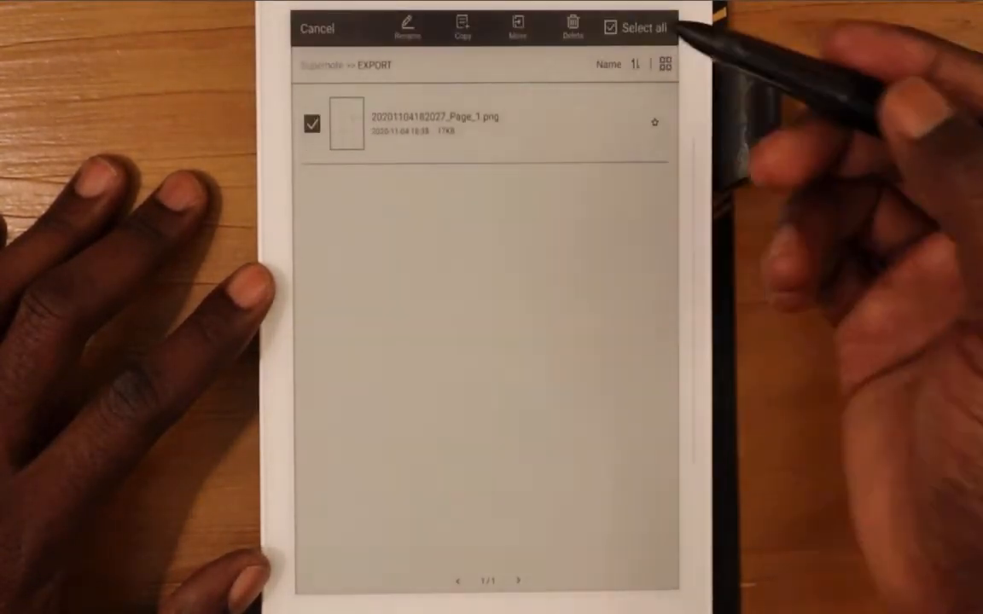
{"action": "left_click", "coordinate": [517, 26]}
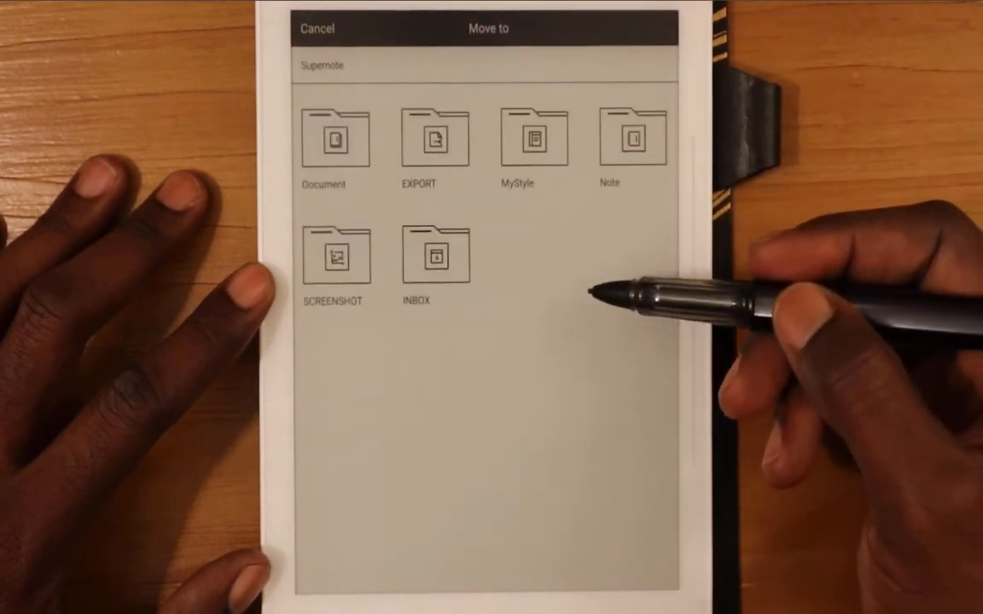
{"action": "left_click", "coordinate": [534, 137]}
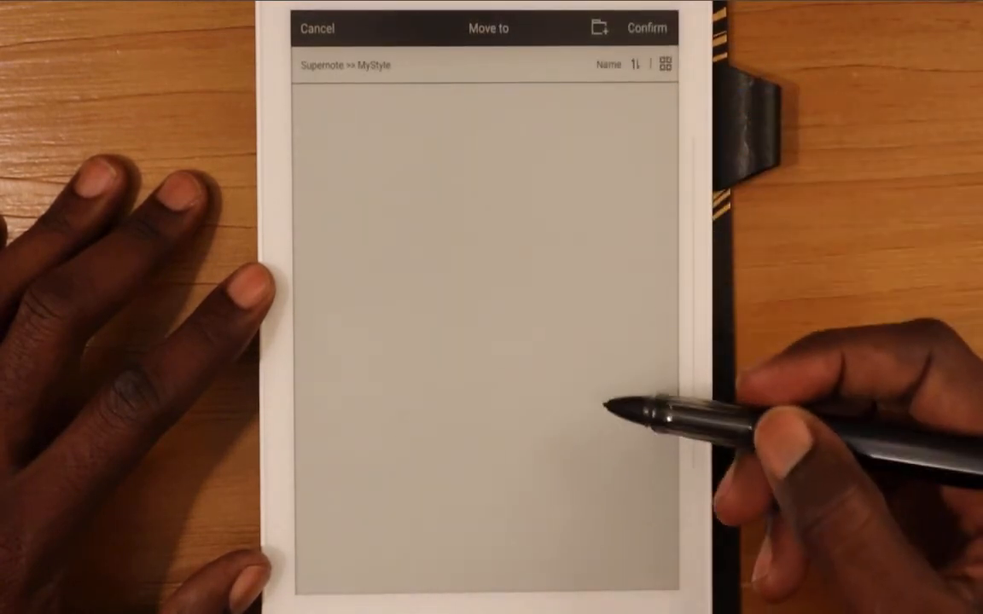
{"action": "left_click", "coordinate": [316, 28]}
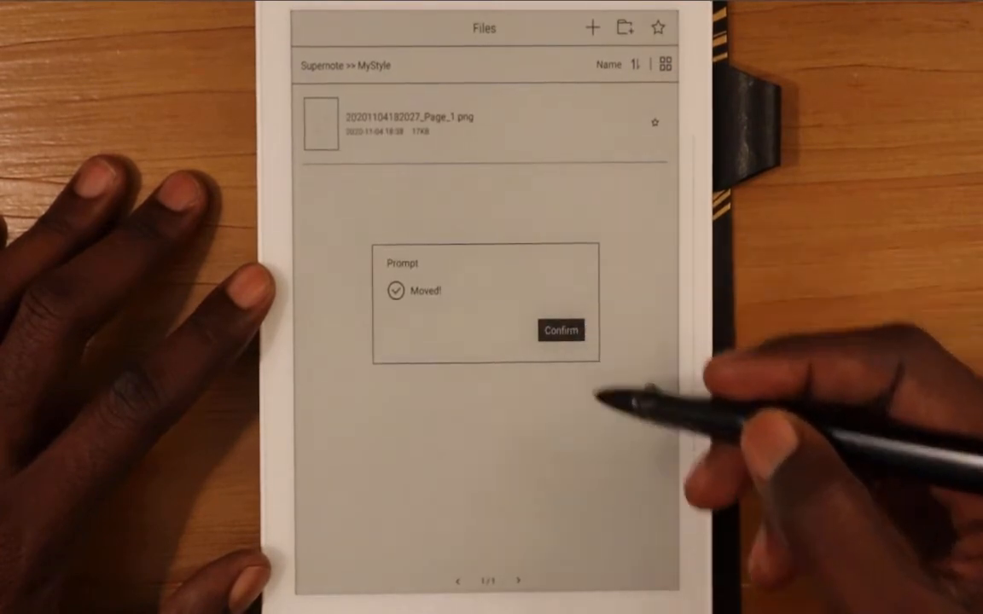
{"action": "left_click", "coordinate": [561, 330]}
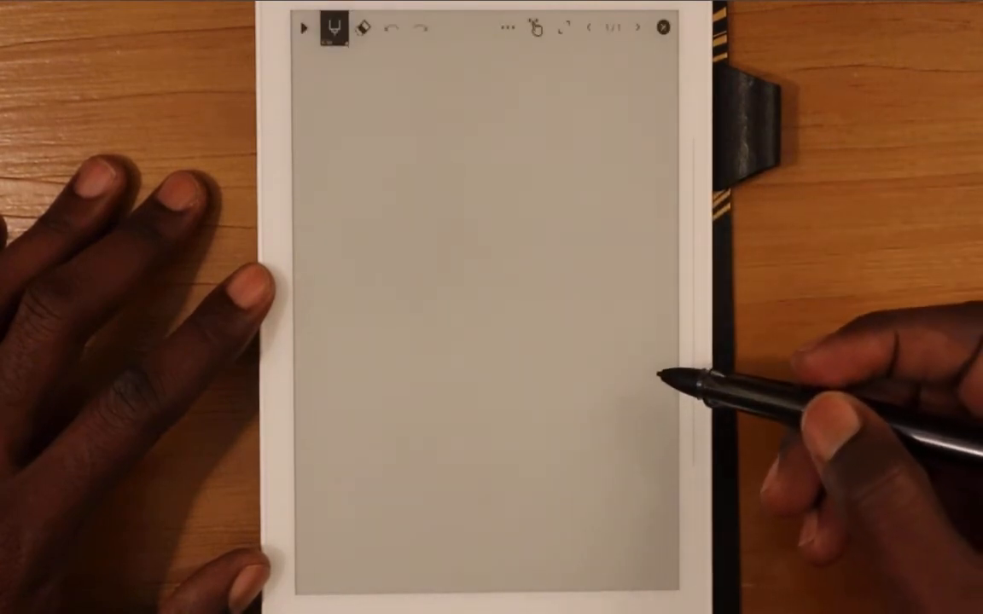
- Browse the template choices, cancel deleting the current page, then reopen the page options
{"action": "left_click", "coordinate": [506, 27]}
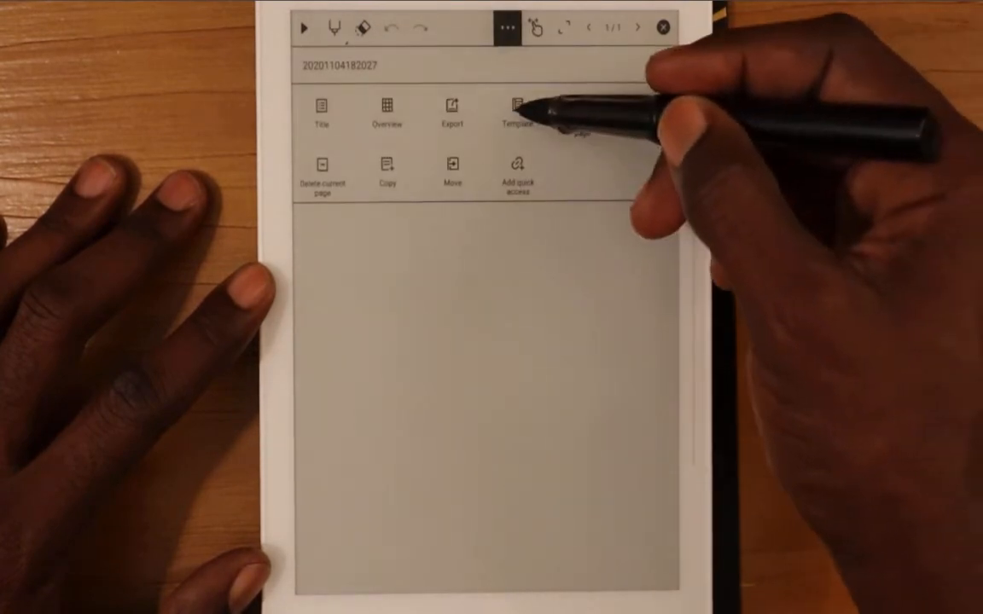
{"action": "left_click", "coordinate": [517, 111]}
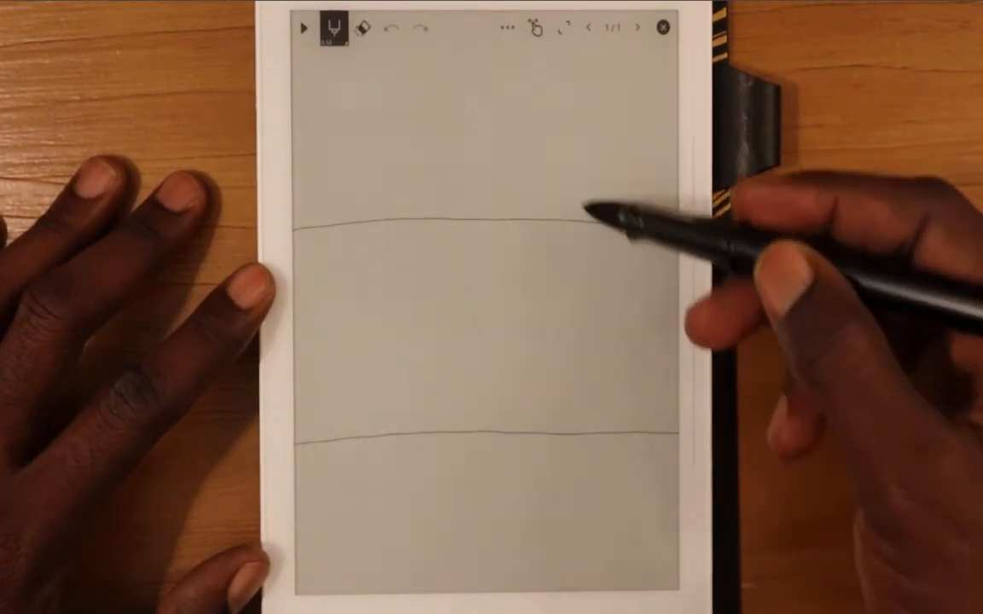
{"action": "mouse_move", "coordinate": [580, 366]}
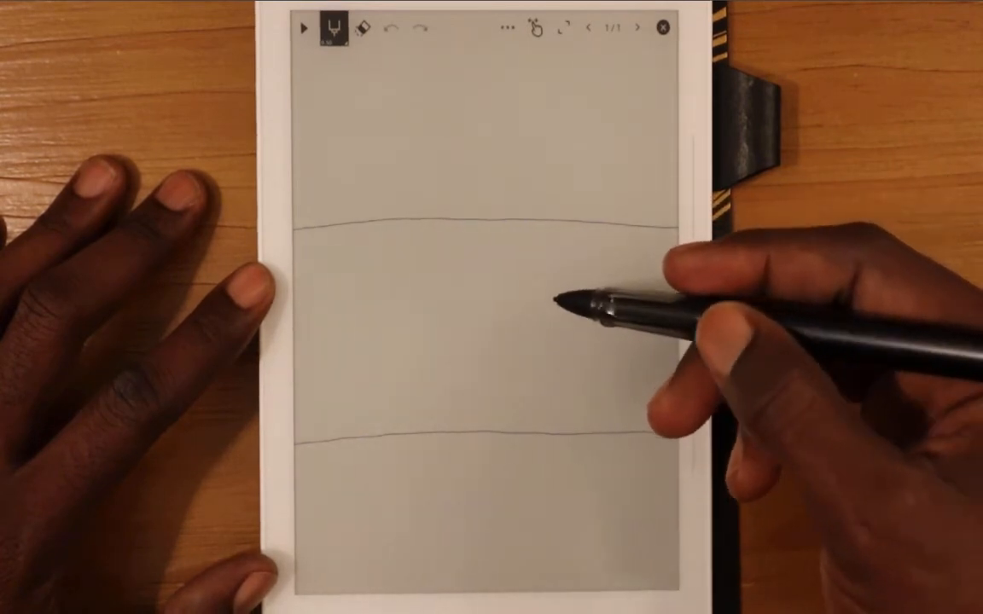
{"action": "mouse_move", "coordinate": [589, 333]}
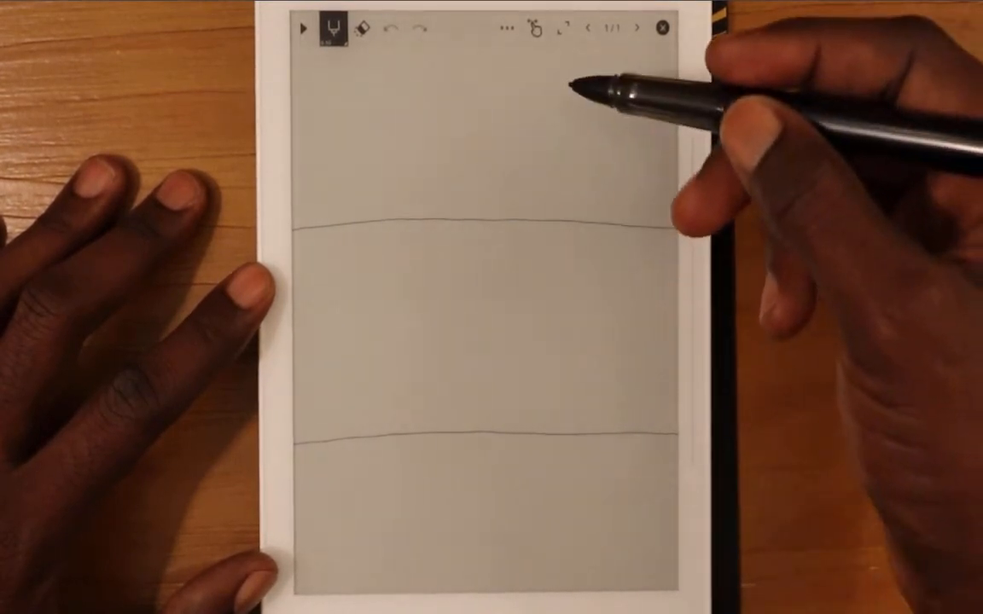
{"action": "left_click", "coordinate": [505, 28]}
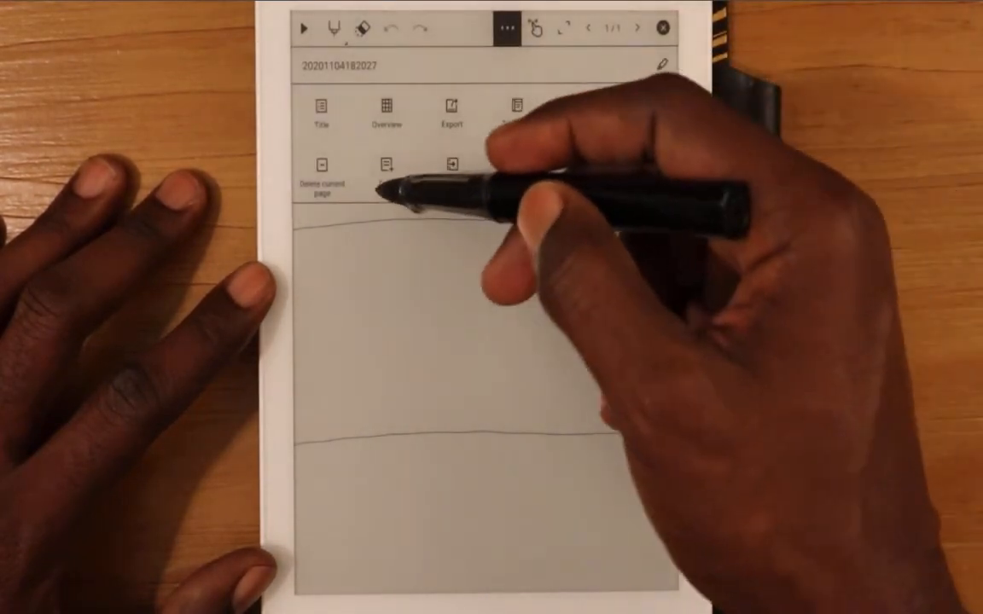
{"action": "left_click", "coordinate": [321, 180]}
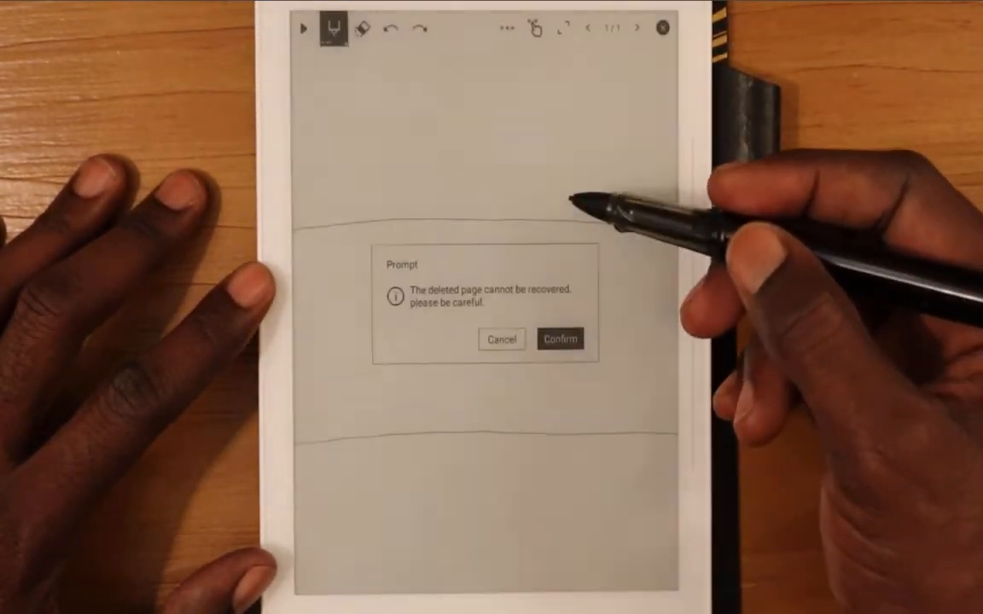
{"action": "left_click", "coordinate": [560, 339]}
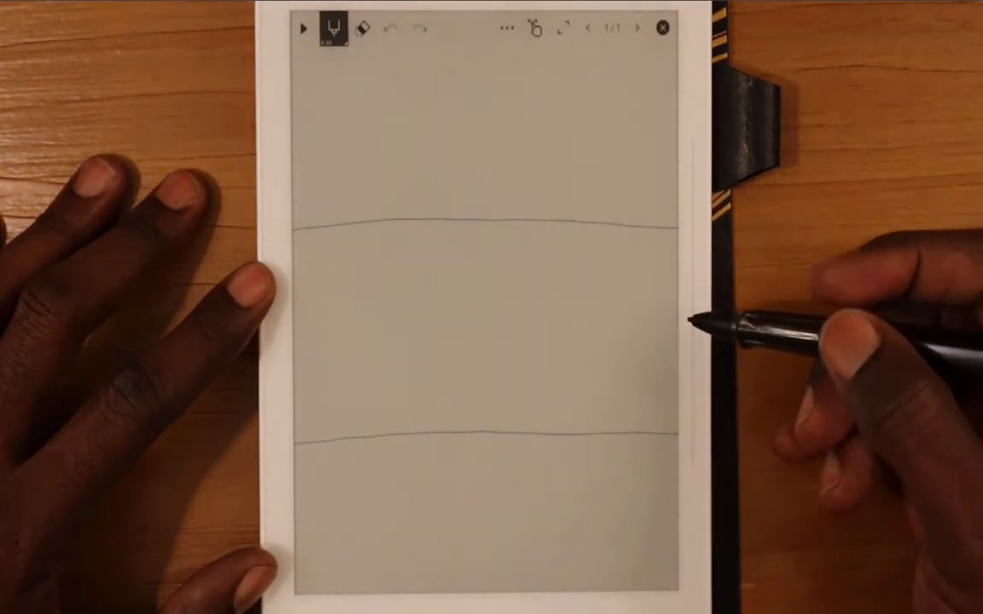
{"action": "left_click", "coordinate": [505, 28]}
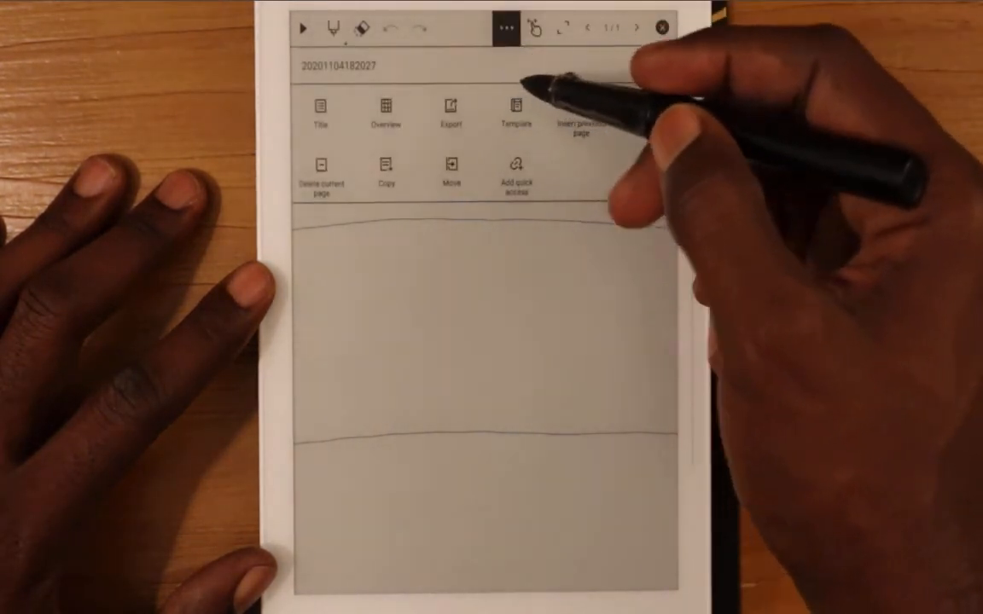
{"action": "left_click", "coordinate": [515, 110]}
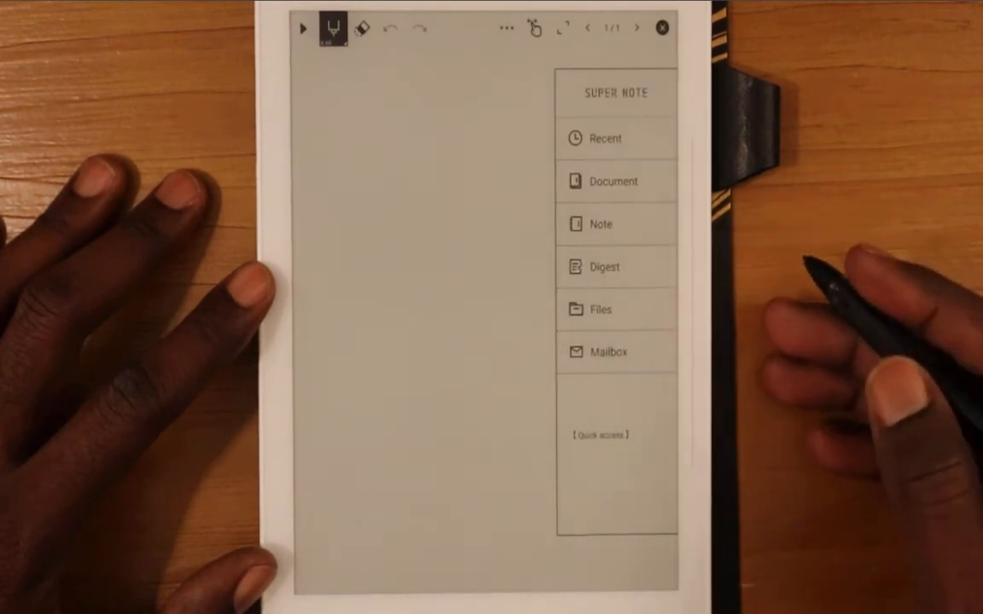
- Locate the exported grid PNG in Supernote/MyStyle and select it for renaming
{"action": "left_click", "coordinate": [600, 309]}
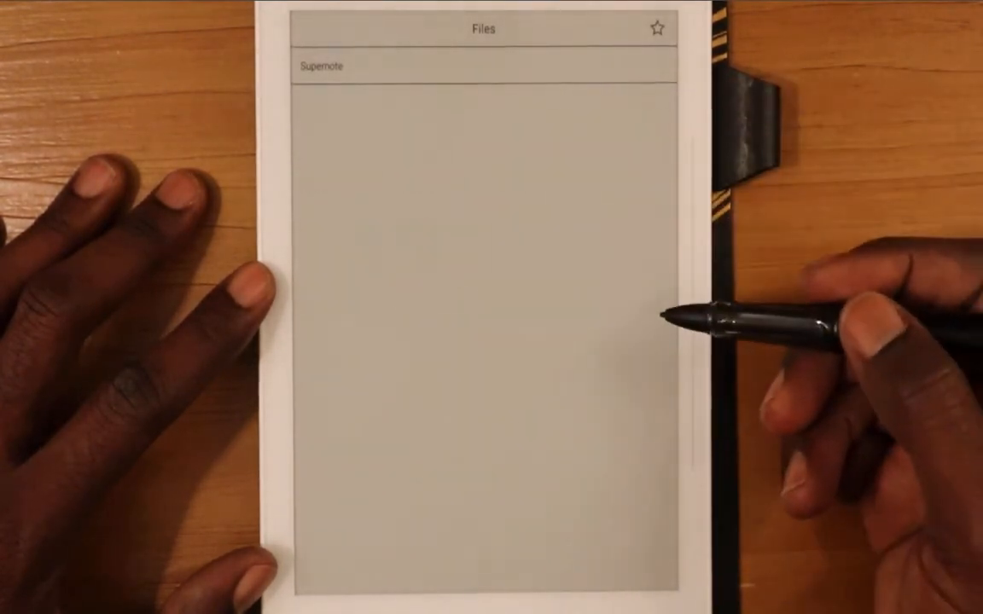
{"action": "left_click", "coordinate": [322, 66]}
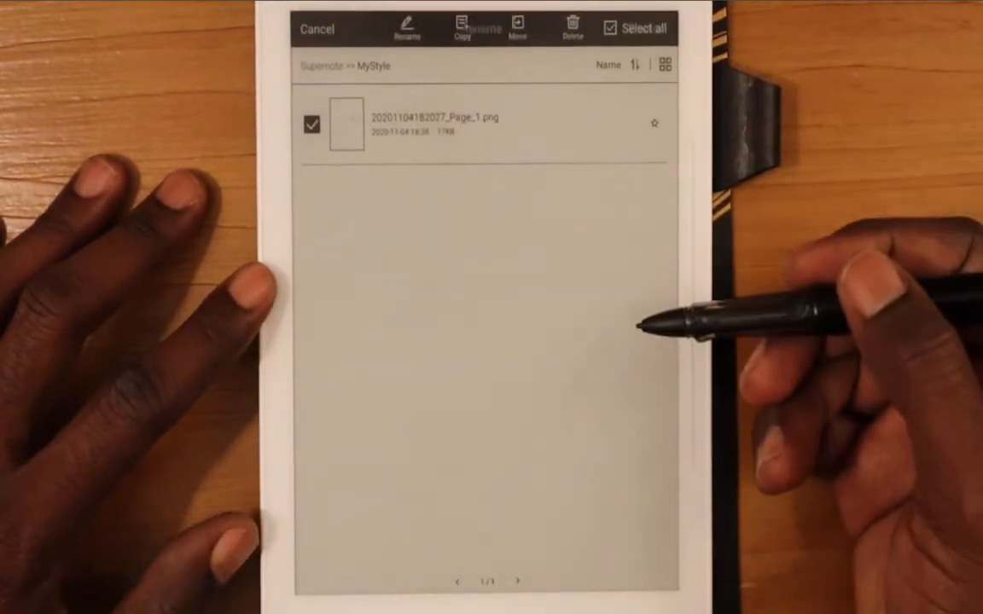
{"action": "left_click", "coordinate": [407, 28]}
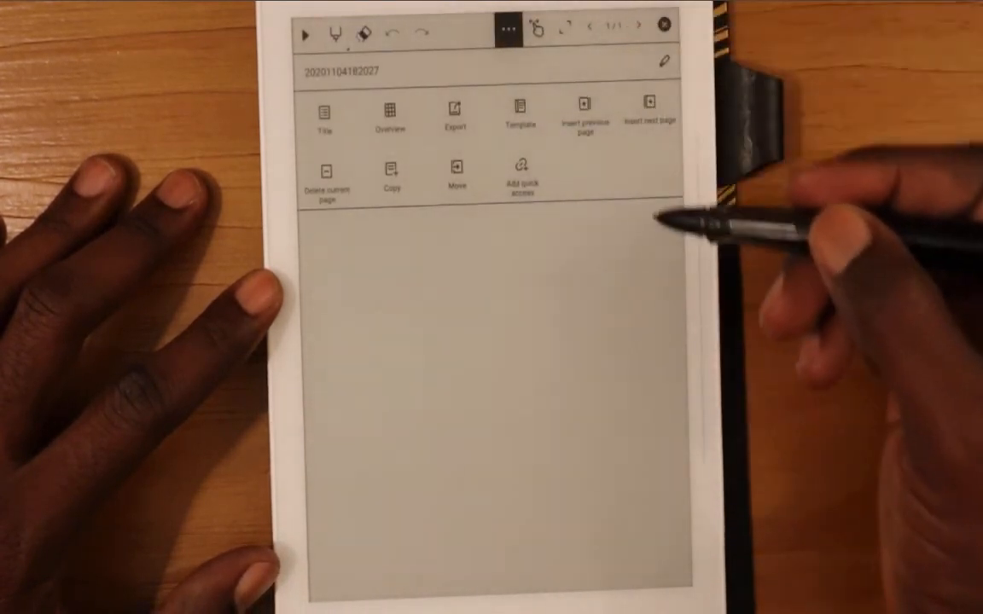
- Close the lined note's page options menu to bring back the navigation panel
{"action": "left_click", "coordinate": [519, 115]}
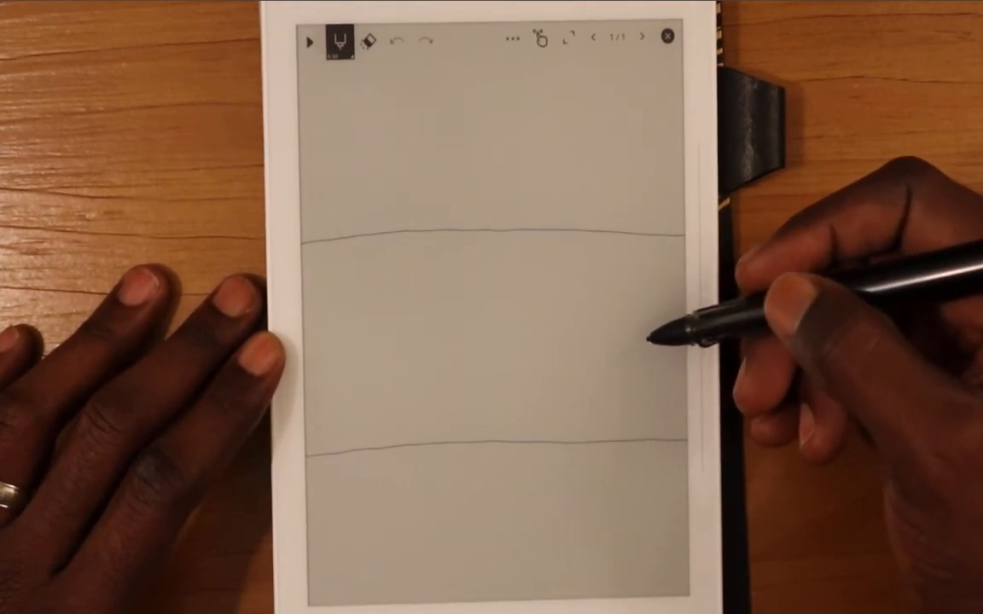
{"action": "mouse_move", "coordinate": [683, 333]}
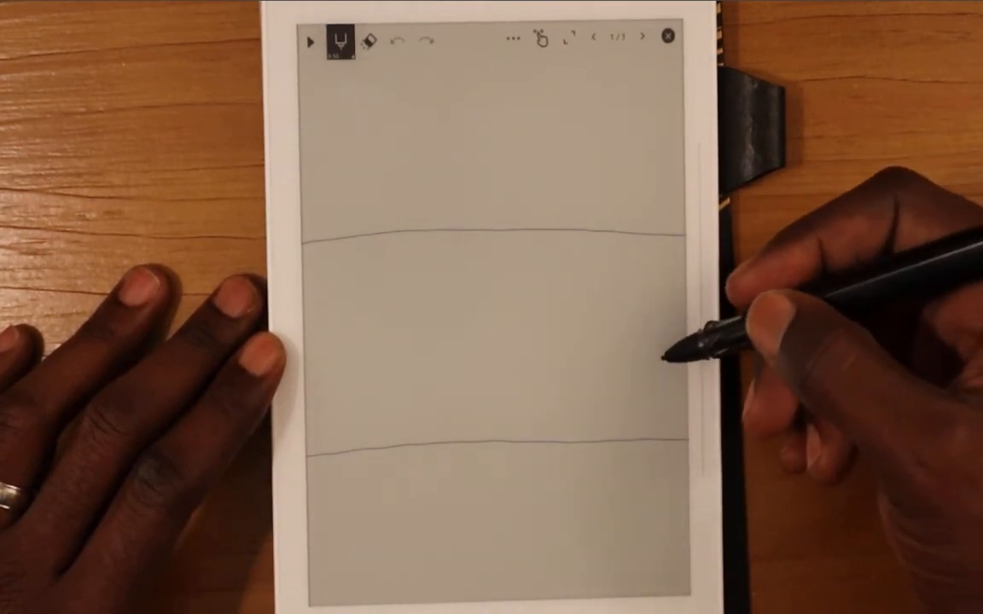
{"action": "mouse_move", "coordinate": [682, 290]}
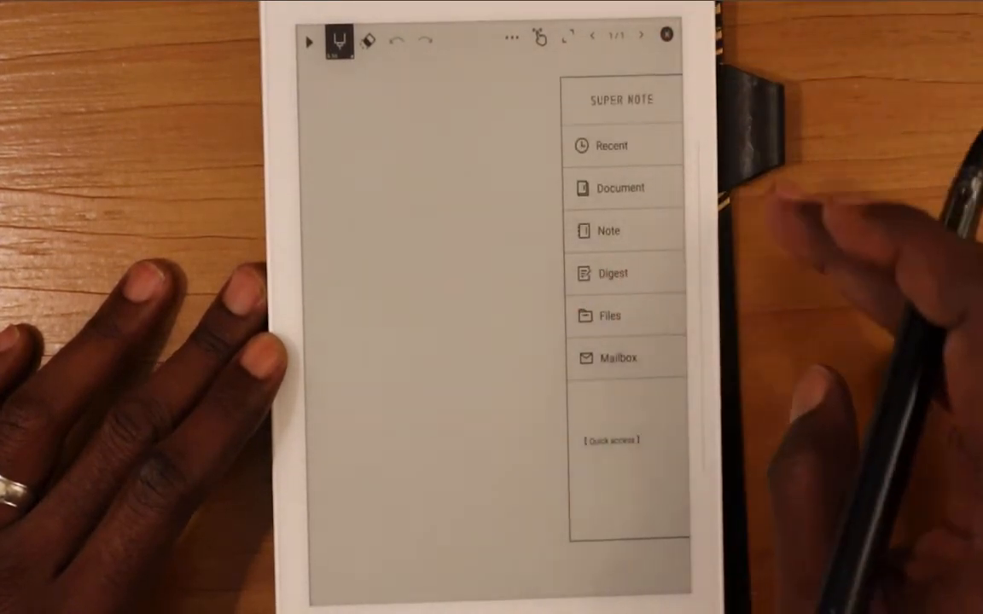
- Dismiss the navigation panel and reopen the note's page options on the blank page
{"action": "left_click", "coordinate": [610, 316]}
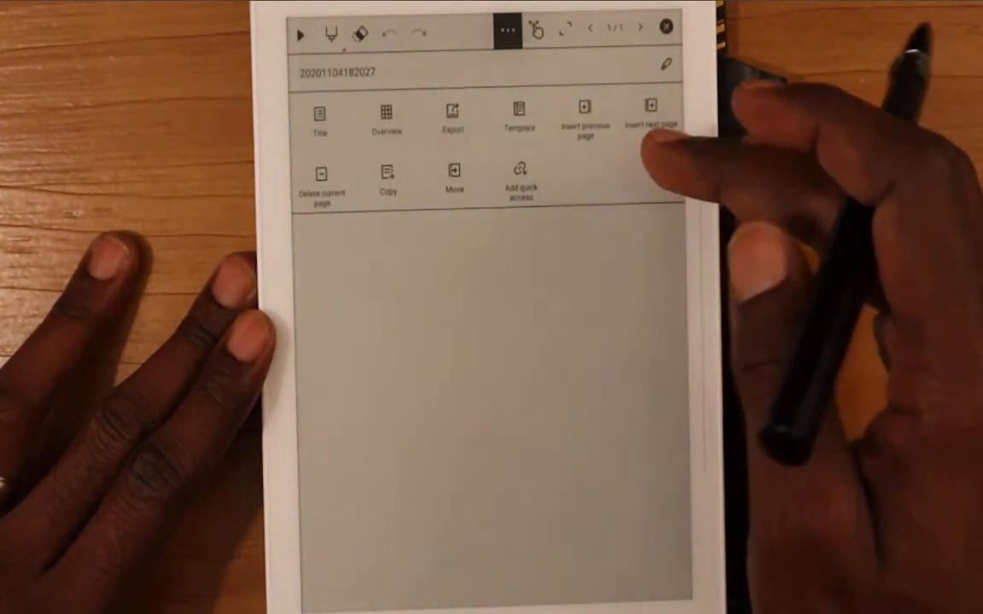
{"action": "left_click", "coordinate": [518, 112]}
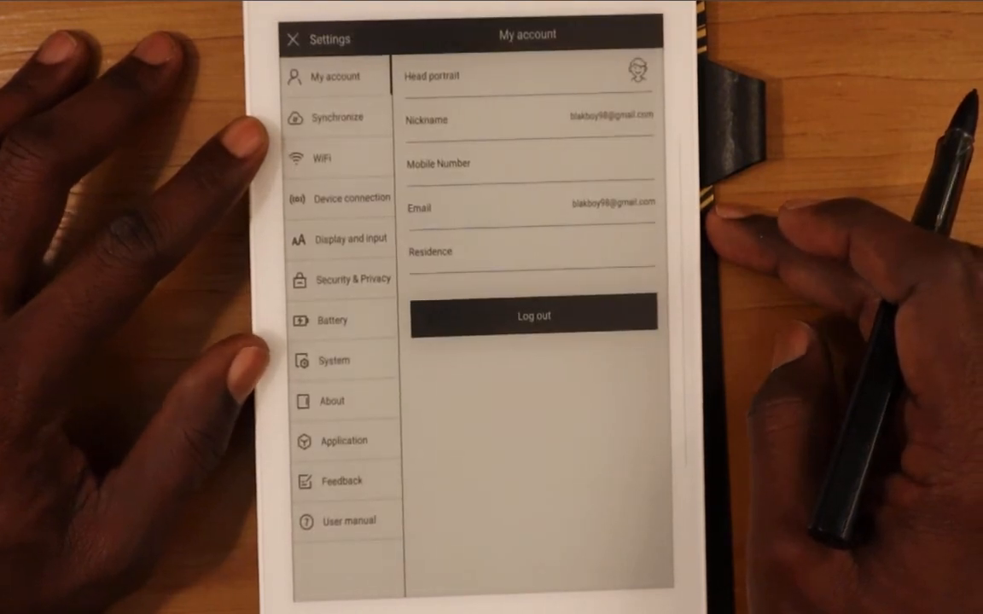
- Open Security & Privacy settings, showing User Experience Project off and server location China
{"action": "left_click", "coordinate": [349, 278]}
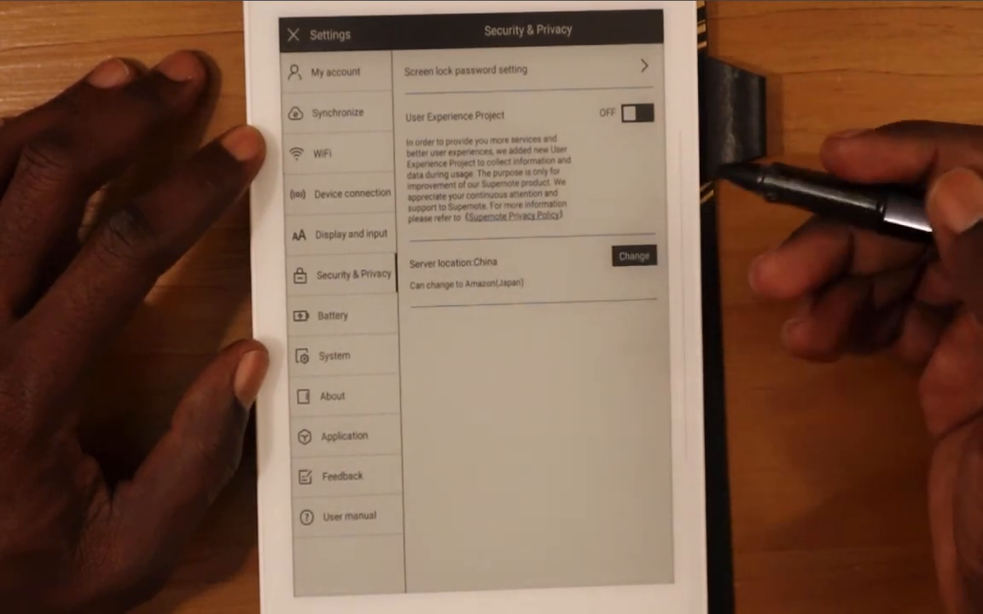
{"action": "left_click", "coordinate": [634, 256]}
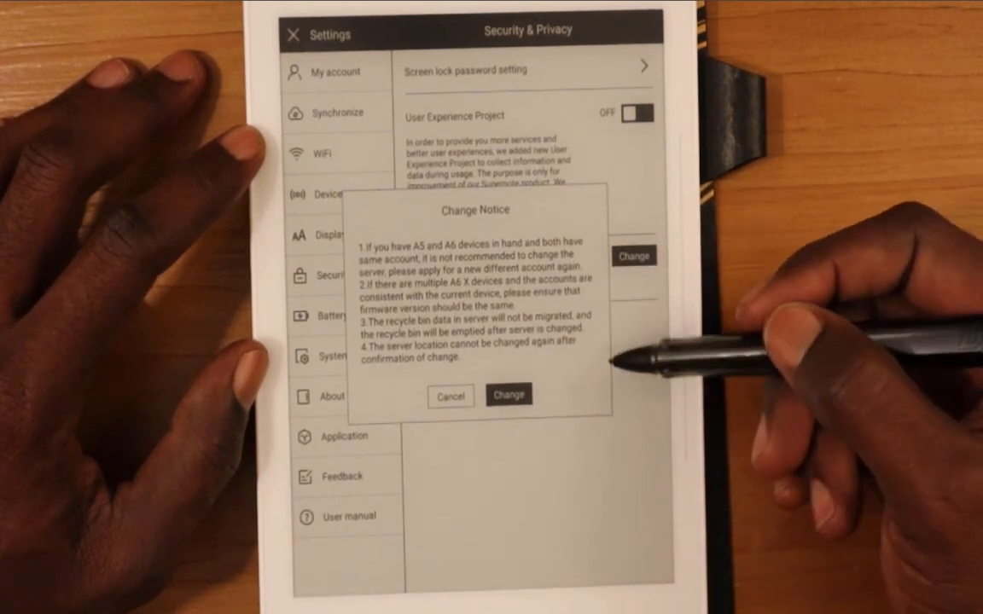
{"action": "mouse_move", "coordinate": [657, 350]}
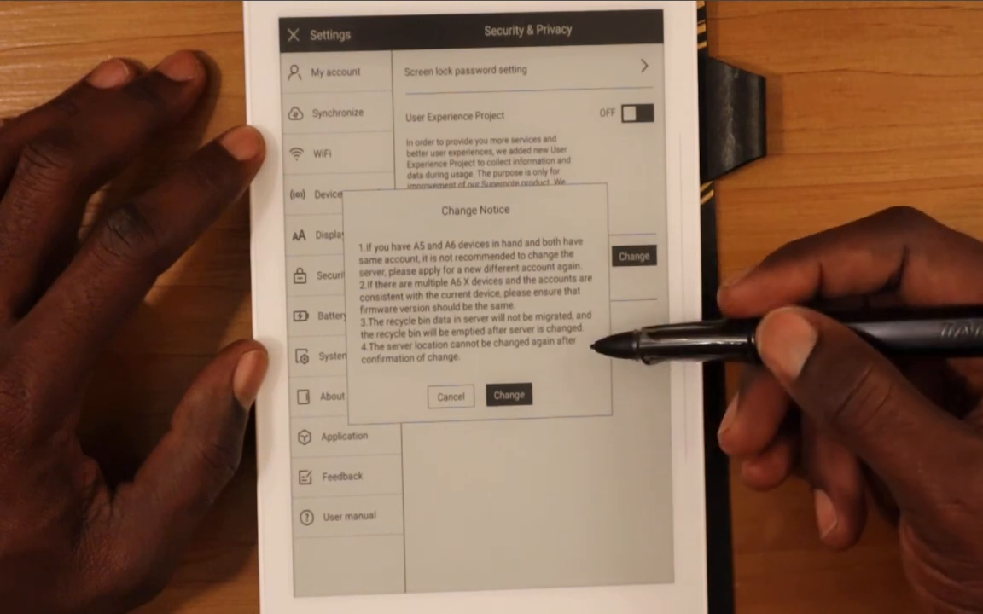
{"action": "mouse_move", "coordinate": [640, 350]}
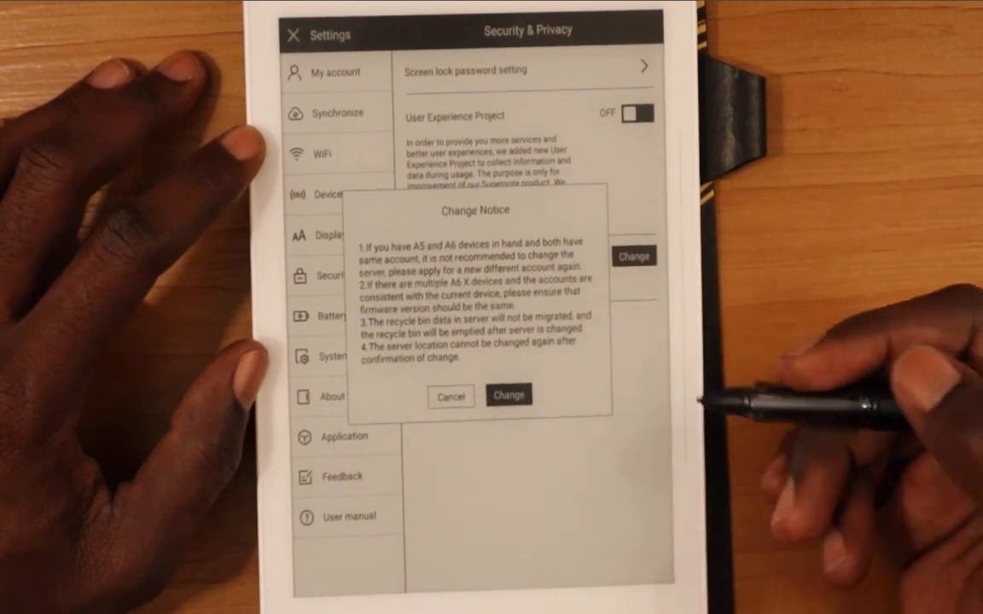
{"action": "left_click", "coordinate": [450, 396]}
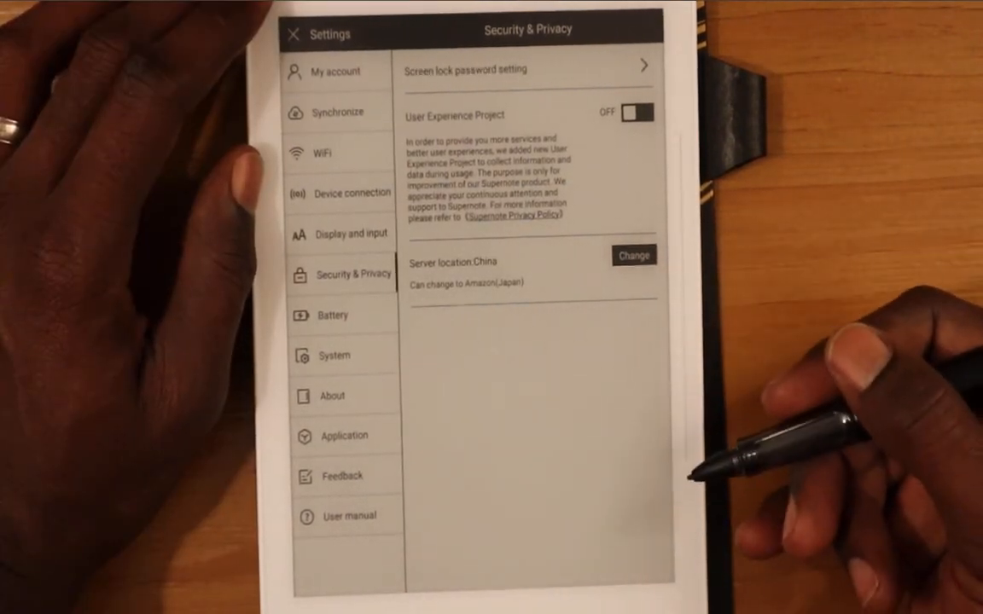